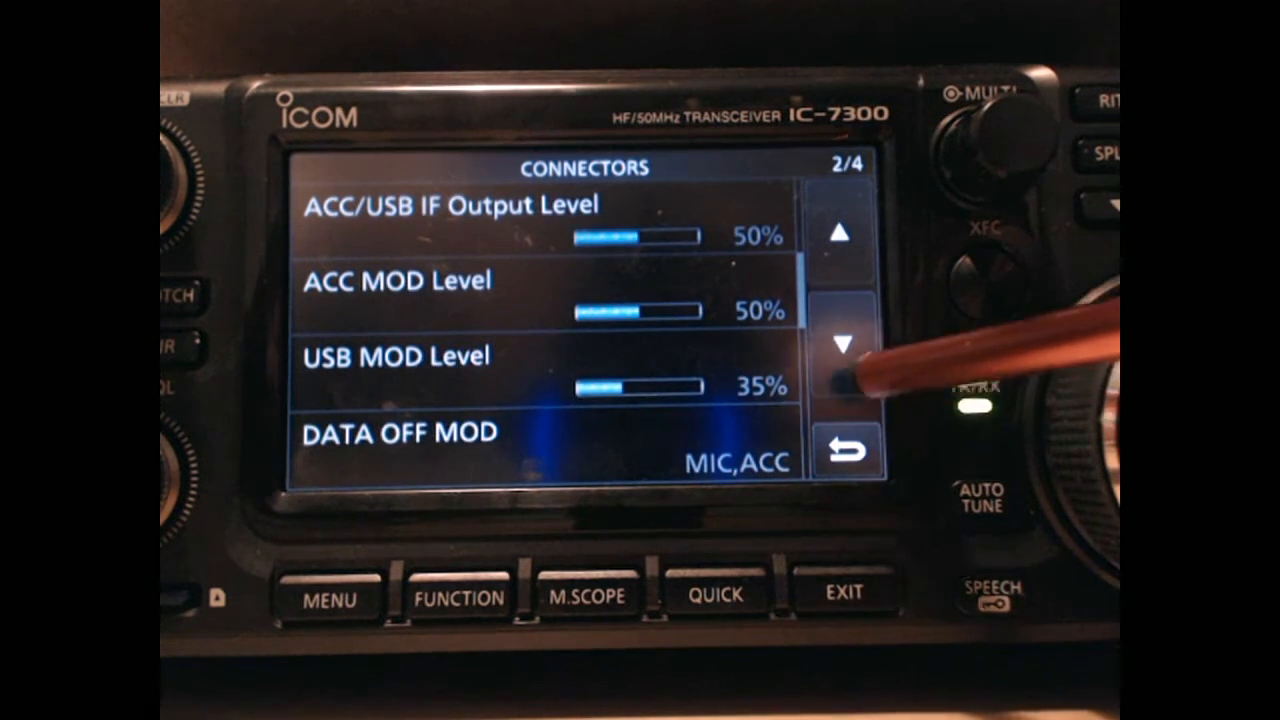
Page through Connectors and select the CI-V USB Port (Link to [REMOTE]) setting.
left_click(844, 344)
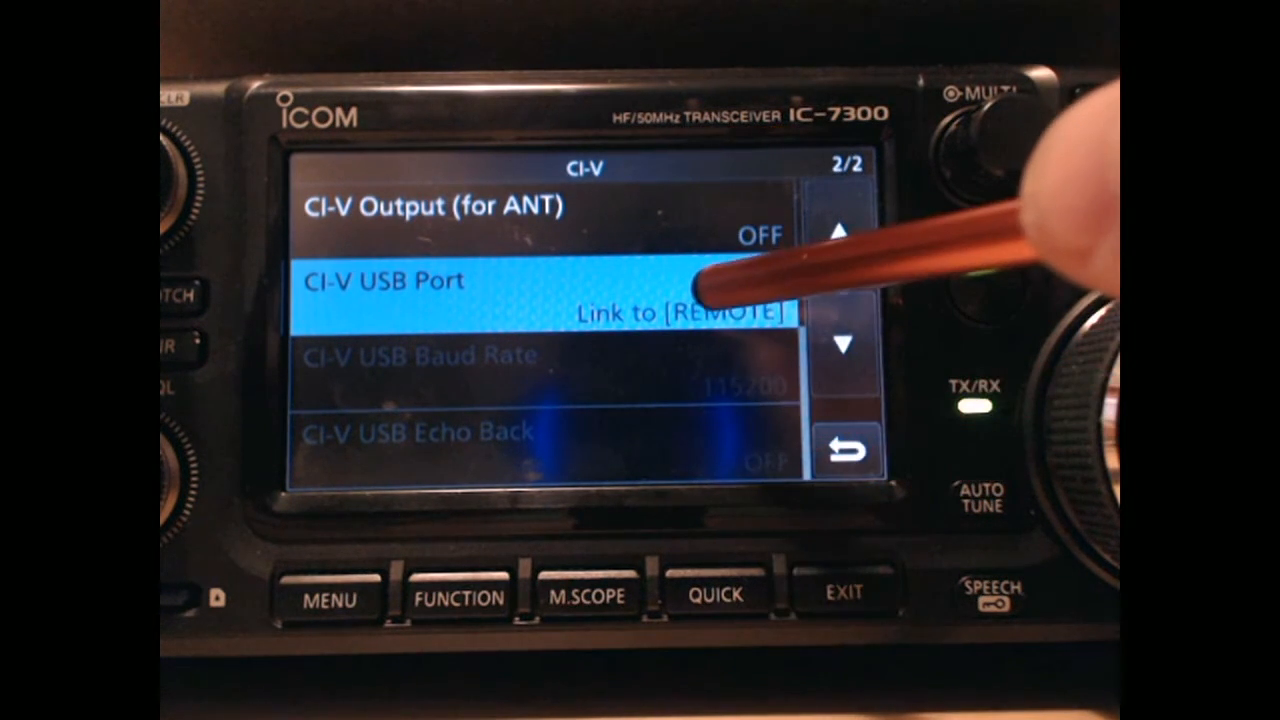
left_click(520, 300)
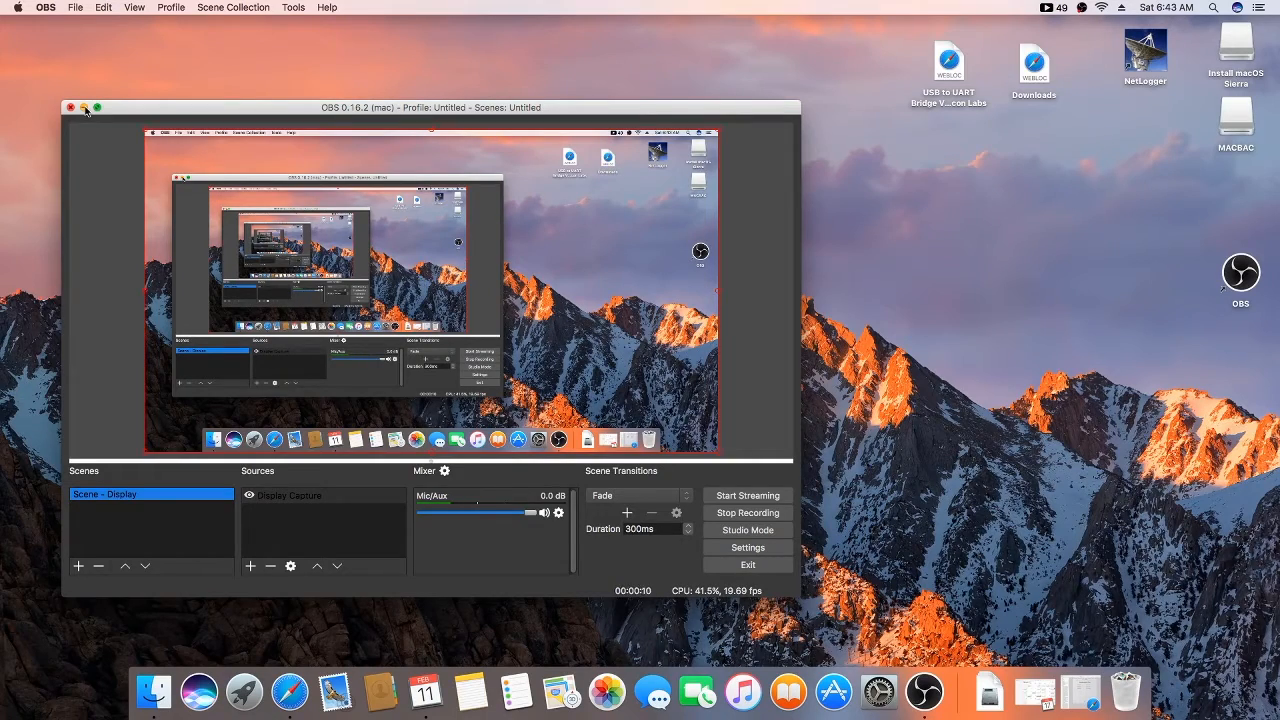
Hide the OBS window, leaving a clear desktop.
left_click(86, 106)
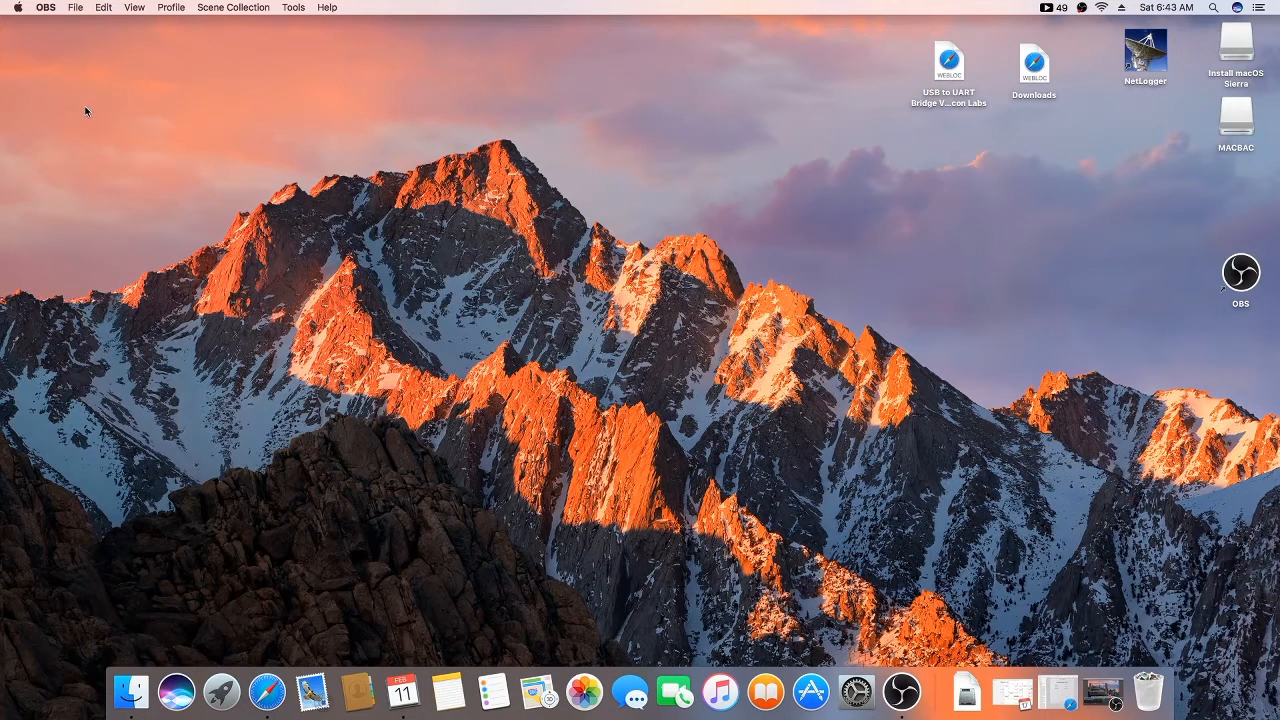
mouse_move(820, 74)
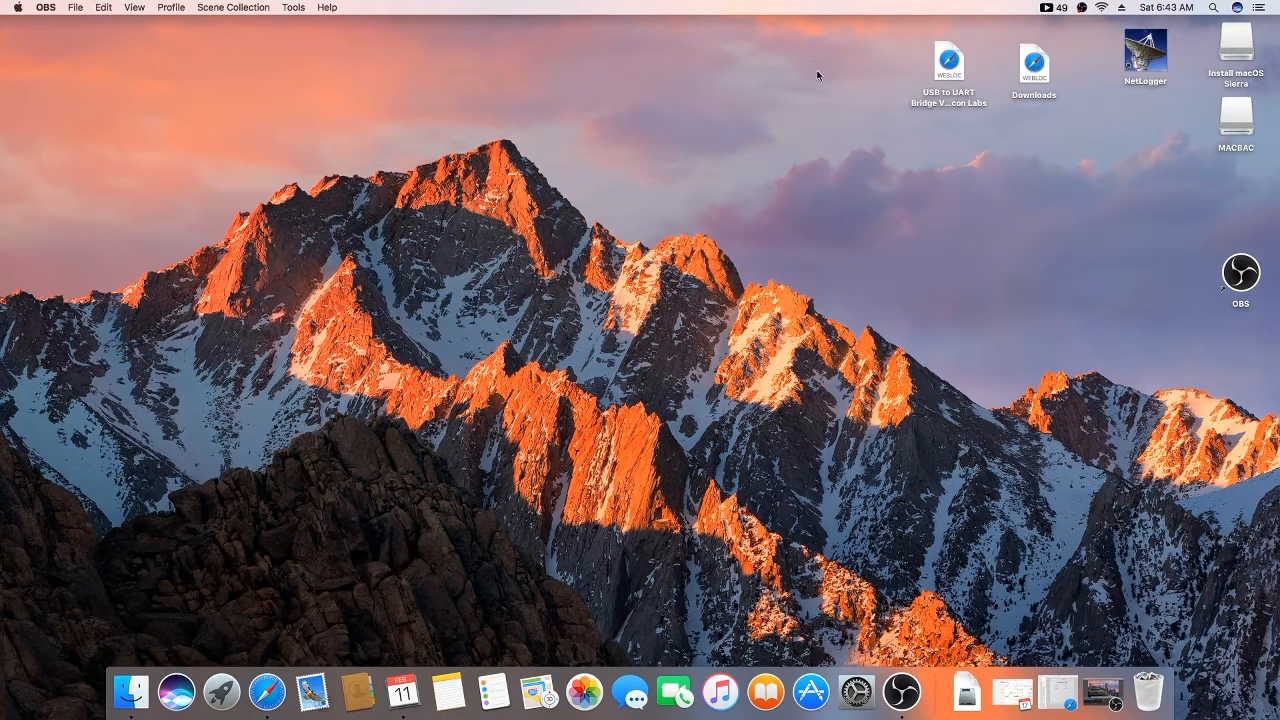
mouse_move(850, 196)
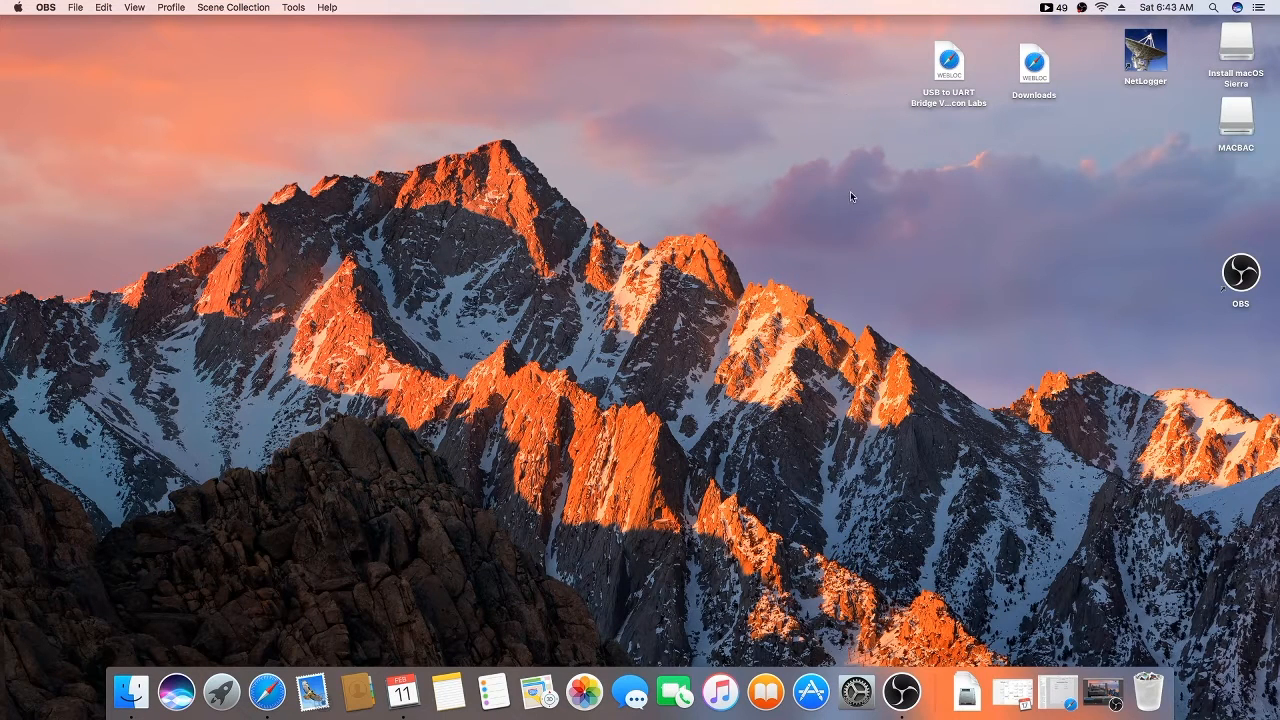
mouse_move(852, 432)
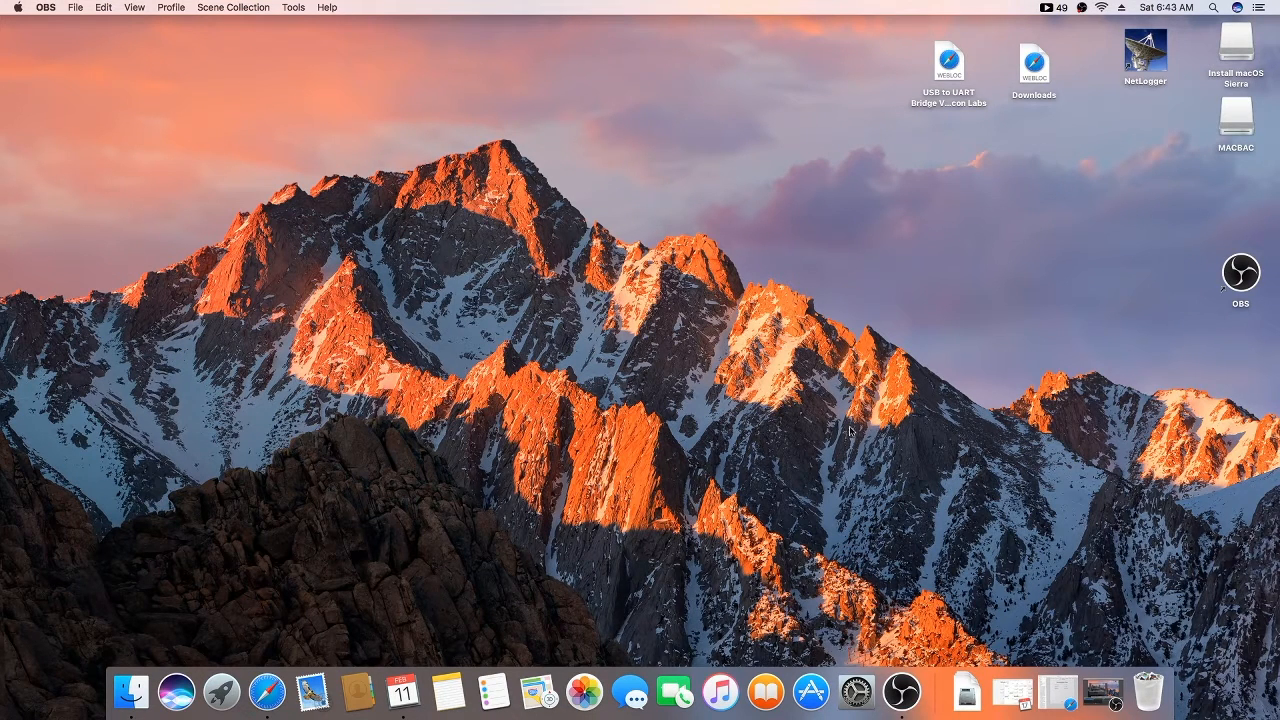
mouse_move(850, 356)
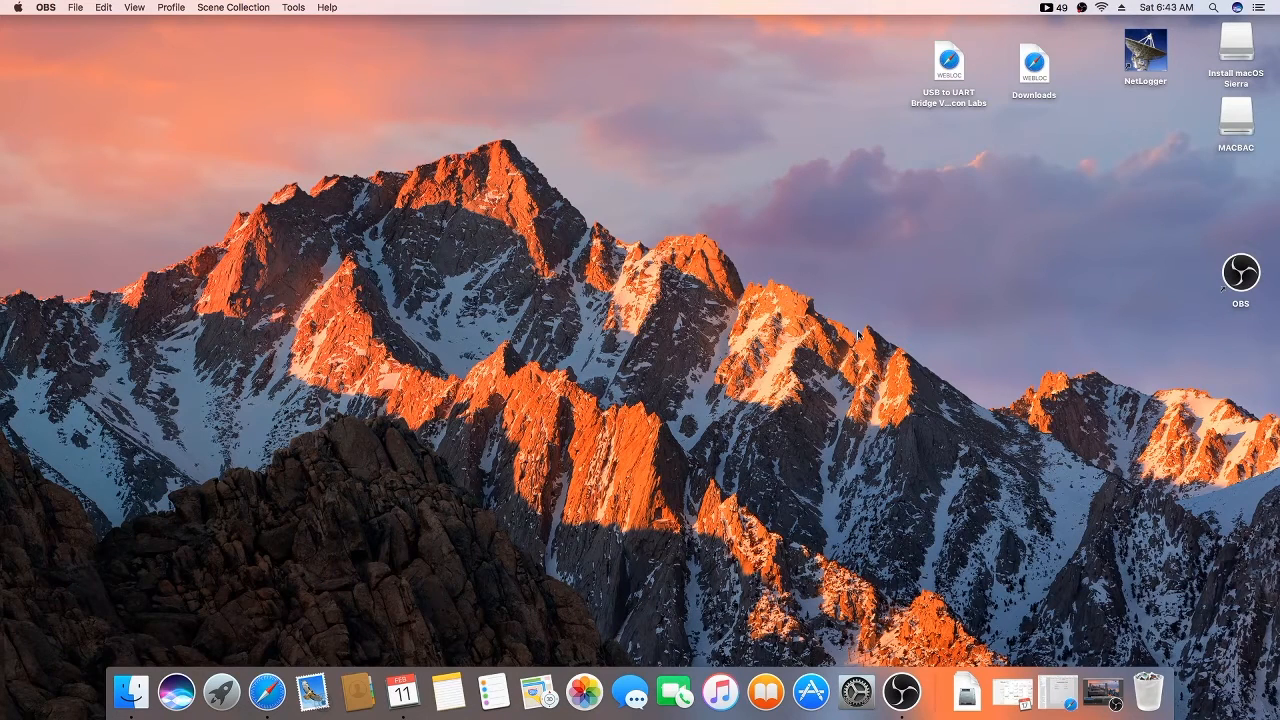
mouse_move(852, 92)
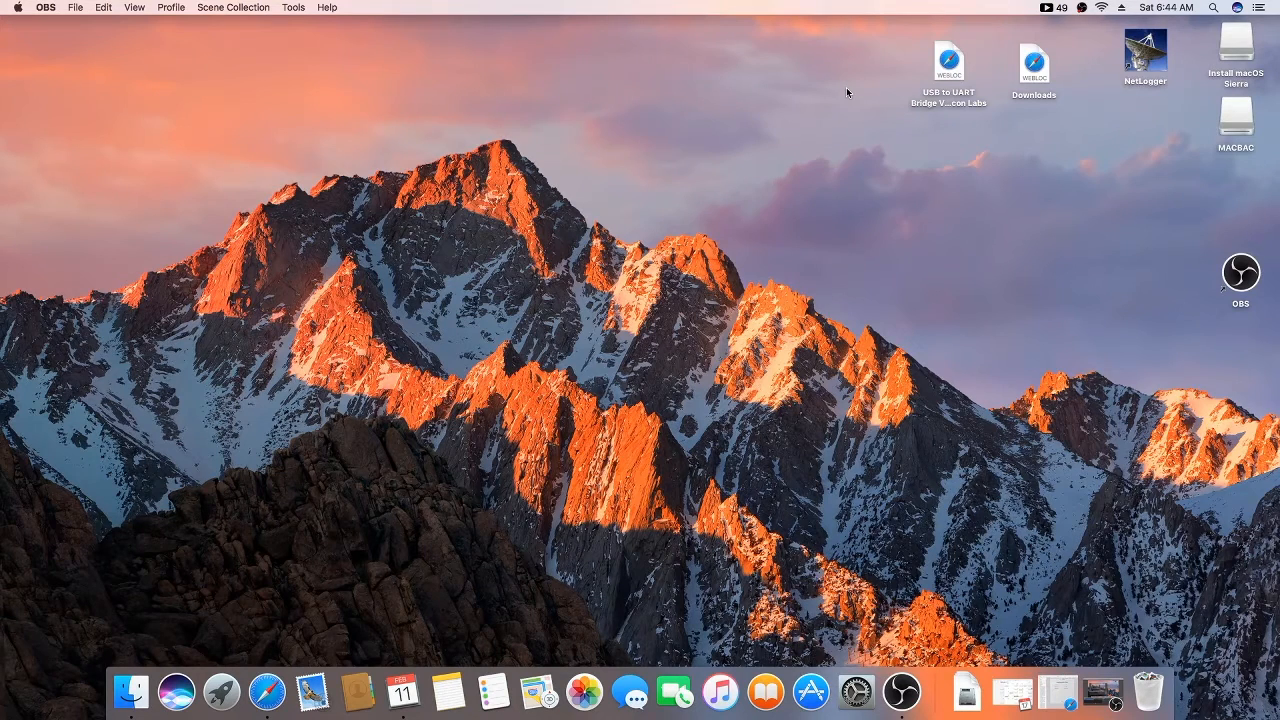
mouse_move(452, 464)
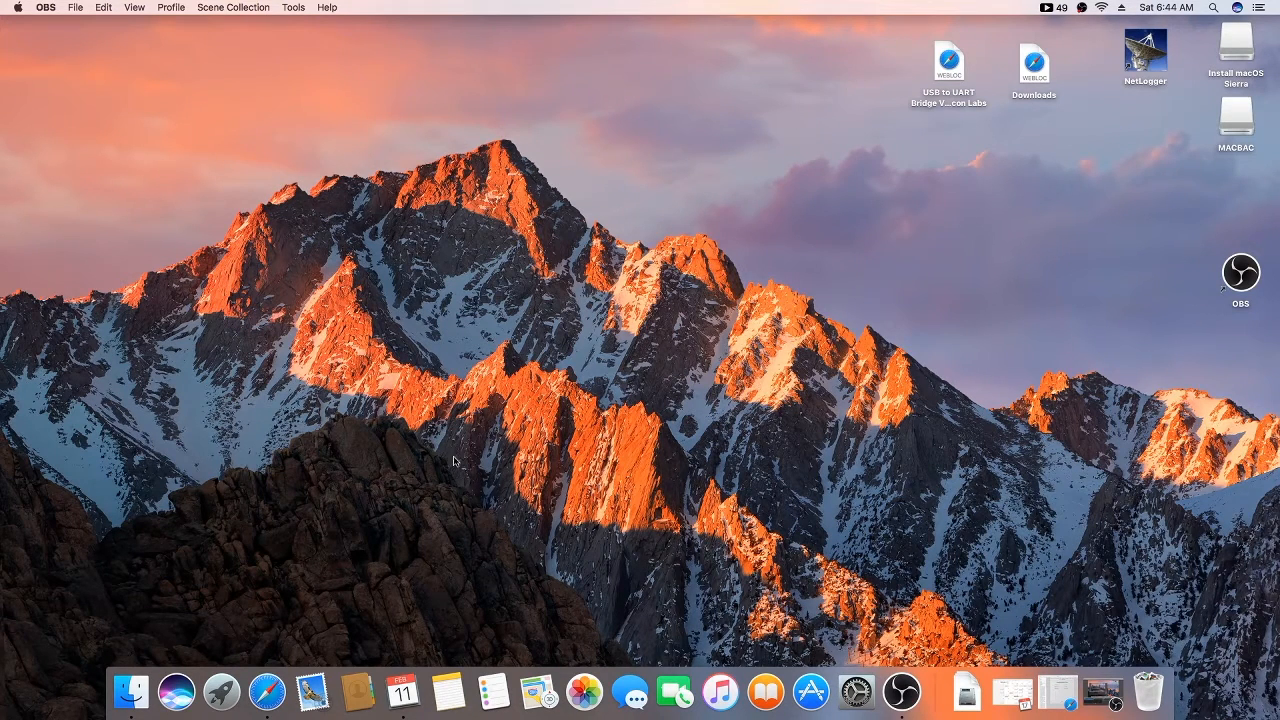
Launch Finder from the Dock showing All My Files.
left_click(132, 684)
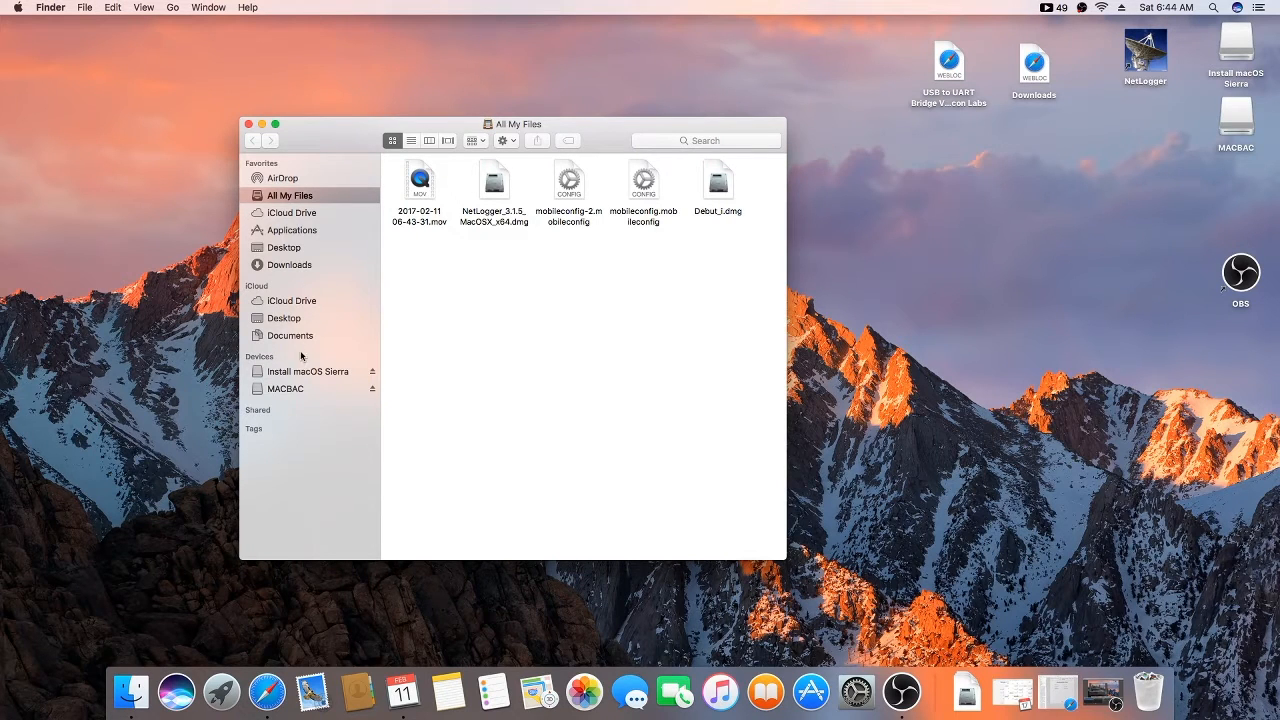
mouse_move(262, 396)
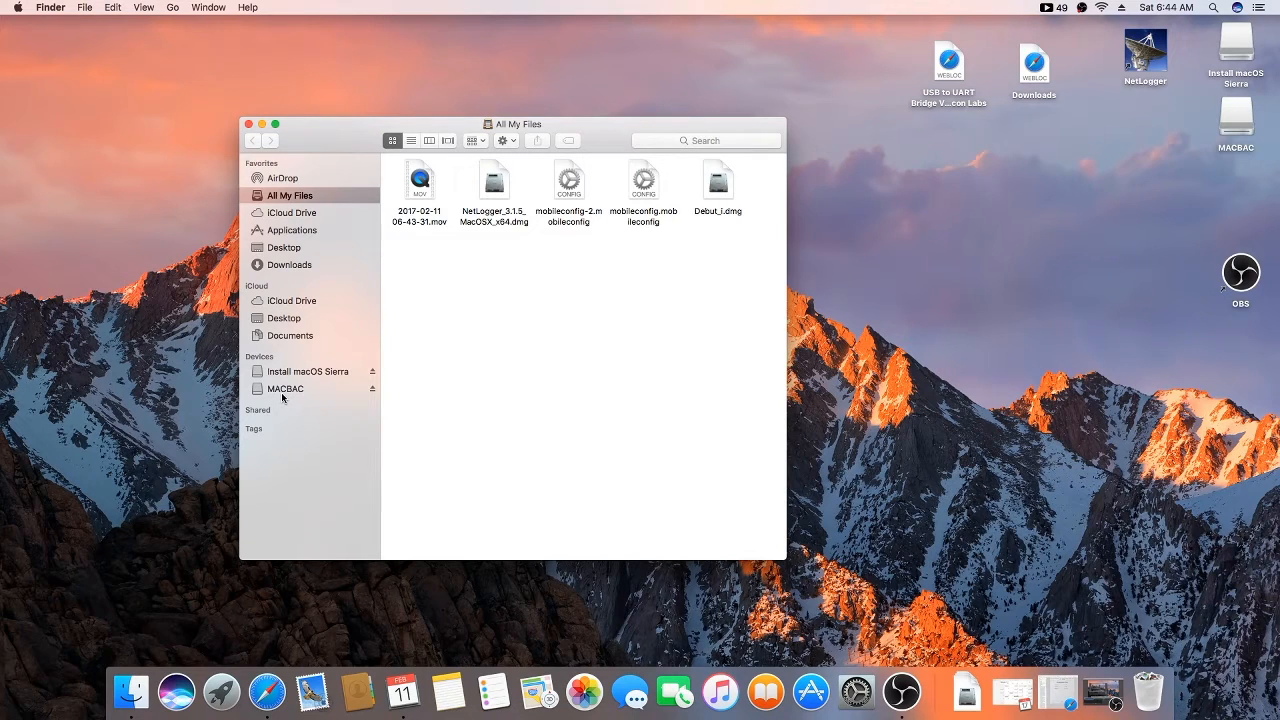
mouse_move(296, 398)
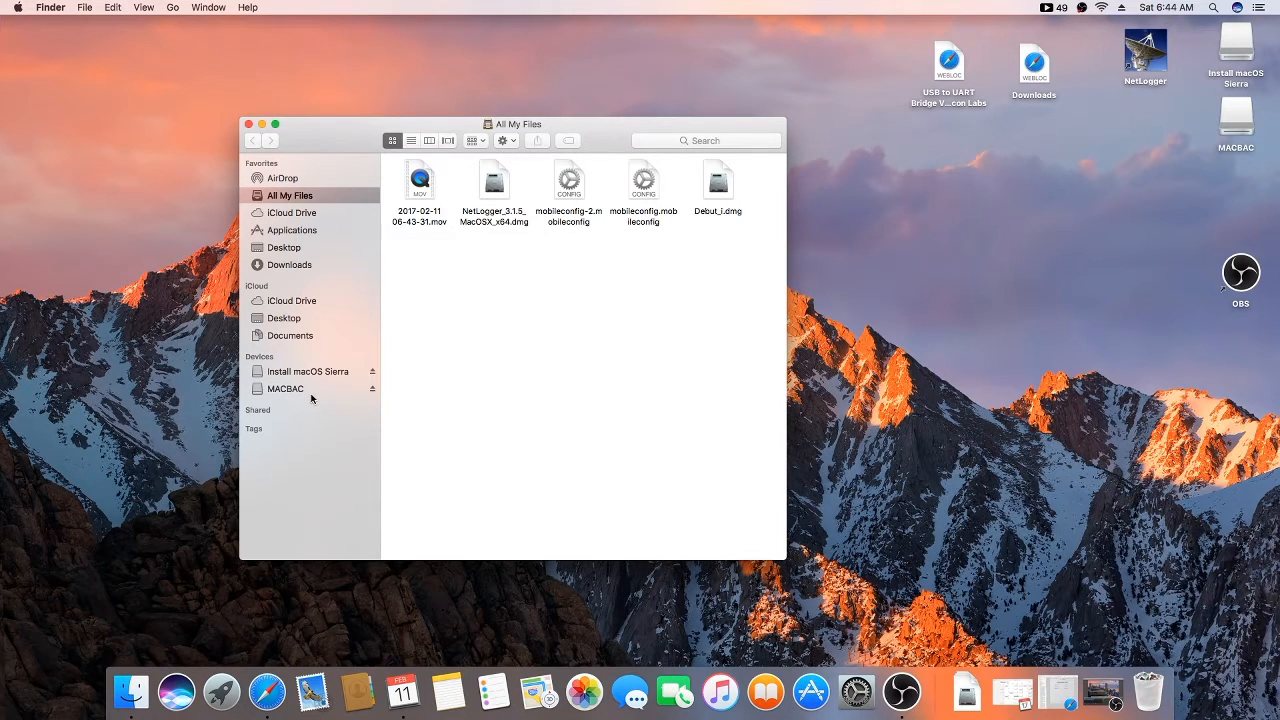
mouse_move(326, 398)
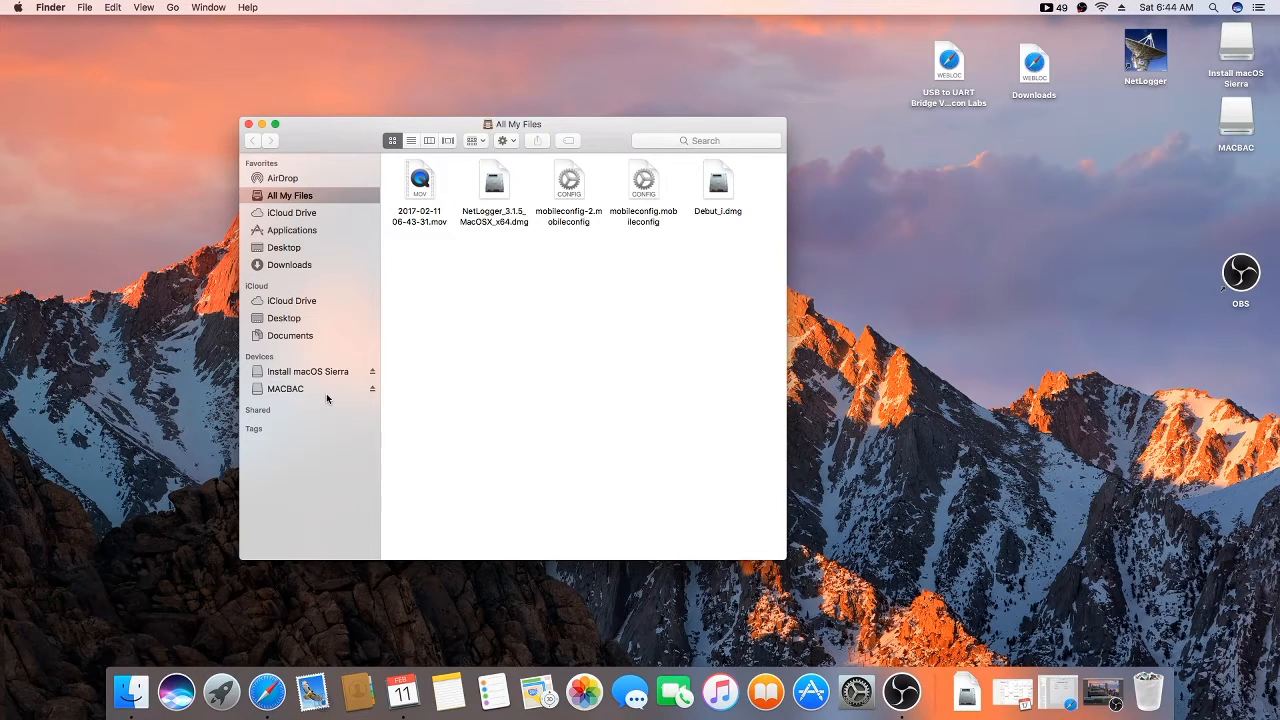
mouse_move(828, 214)
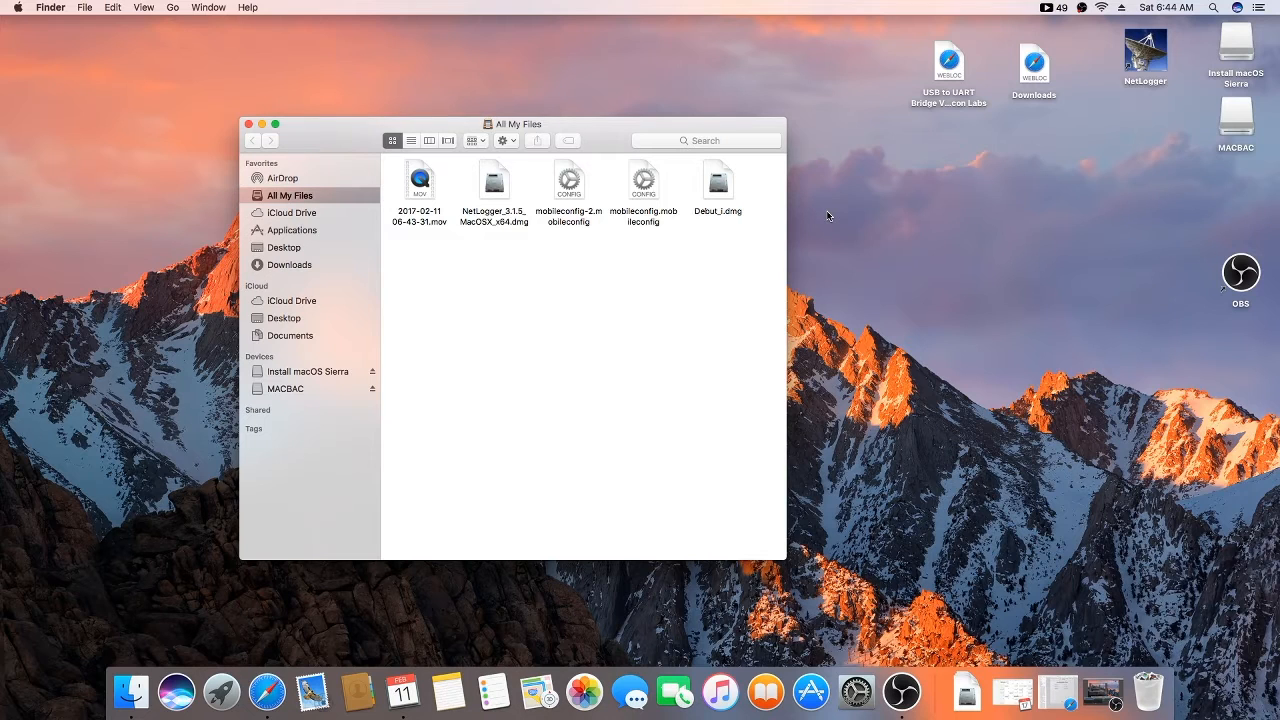
mouse_move(824, 210)
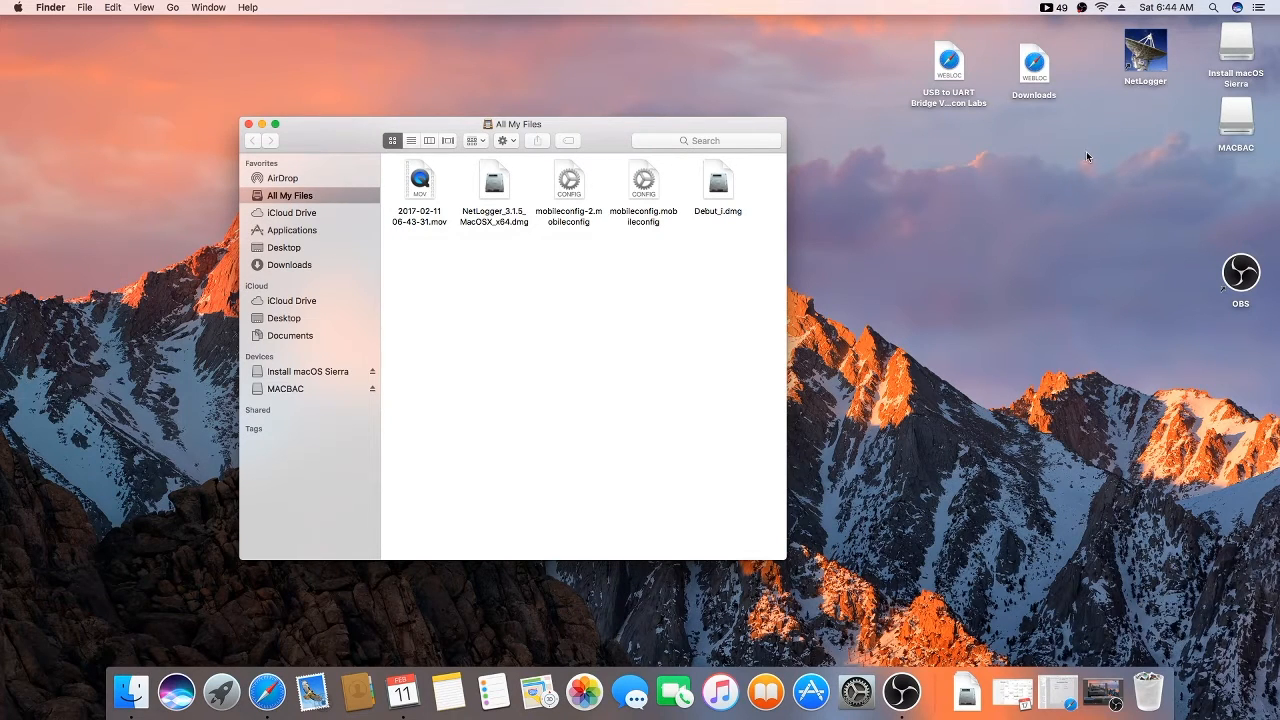
mouse_move(1074, 160)
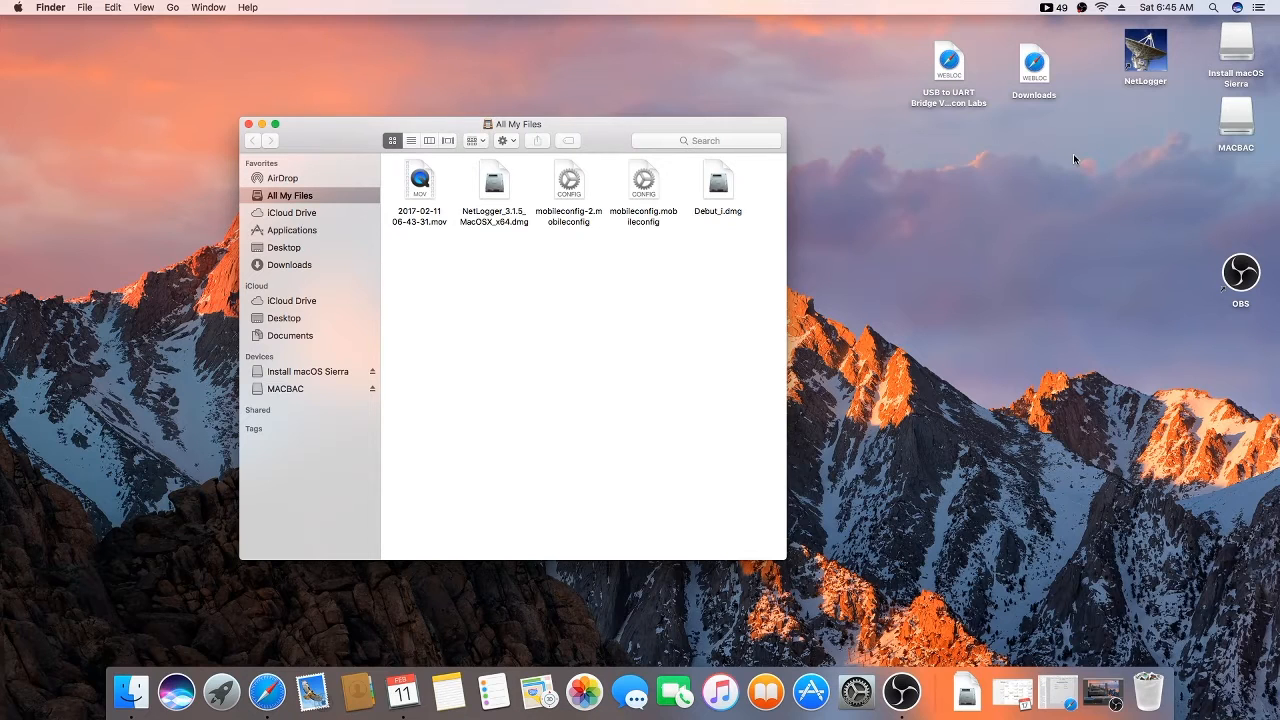
mouse_move(966, 188)
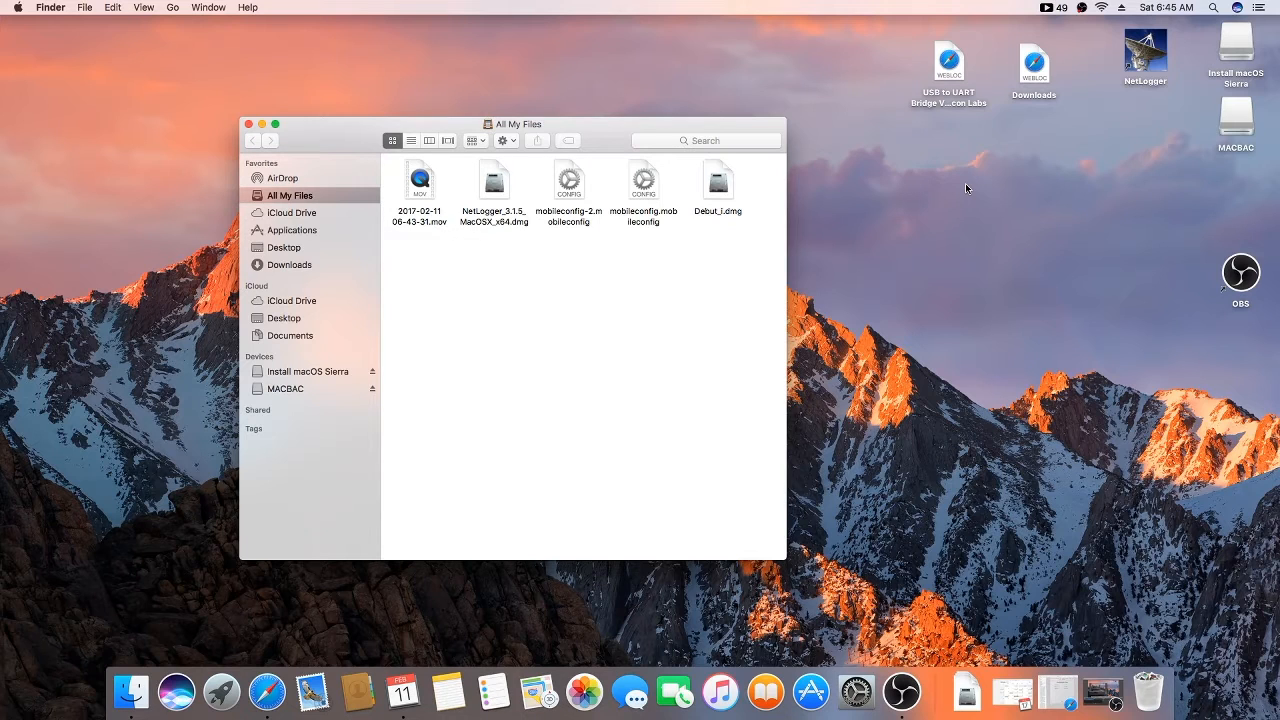
mouse_move(800, 210)
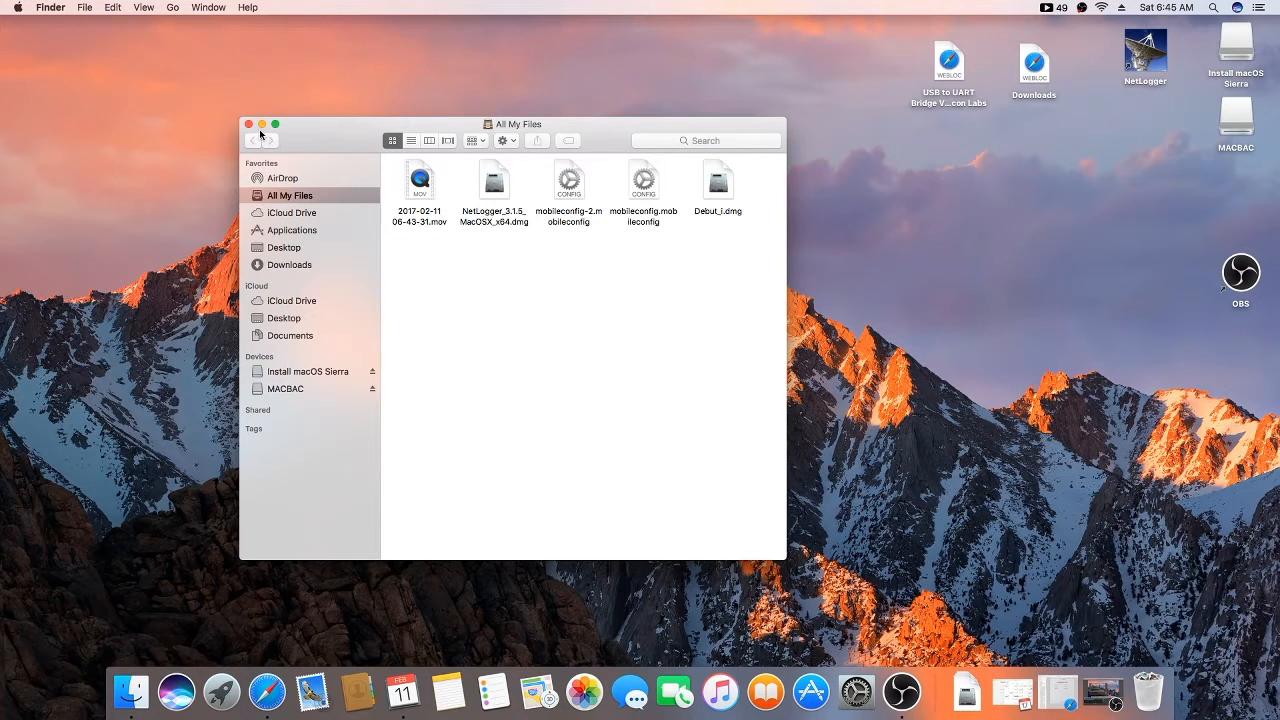
Bring up the Silicon Labs CP210x VCP driver page and scroll to the Mac OSX download section.
left_click(262, 124)
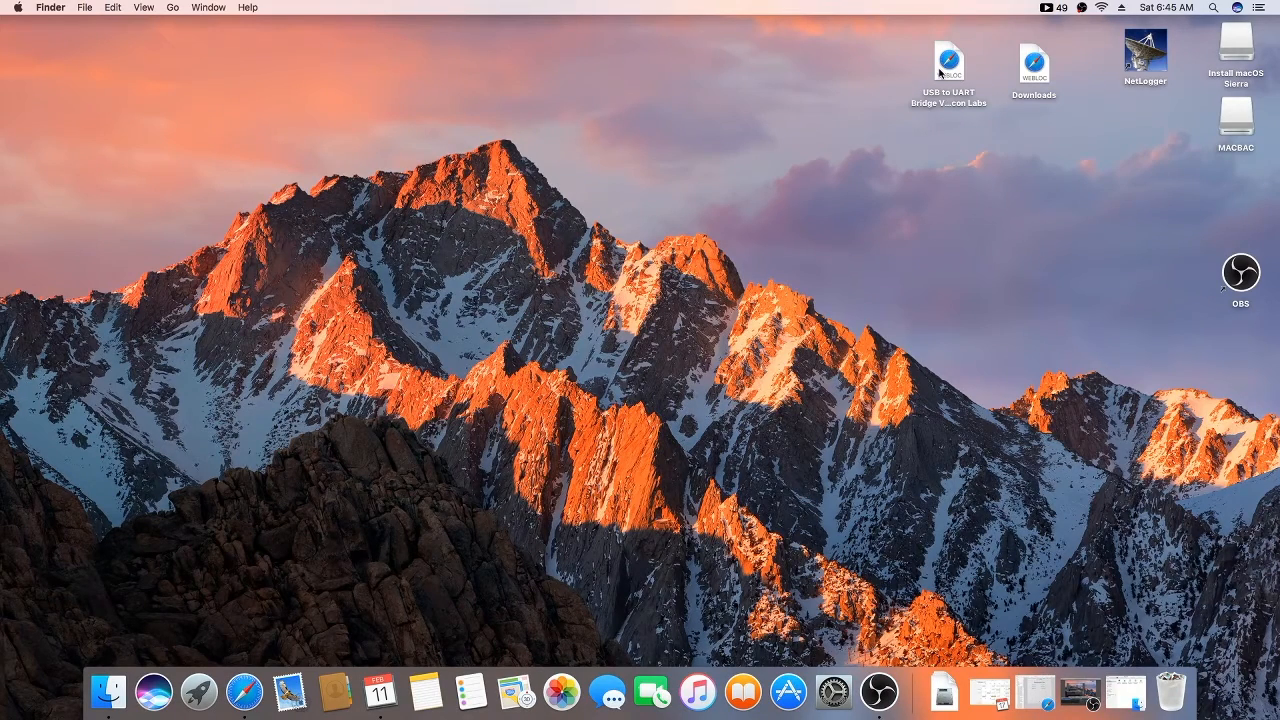
double_click(948, 60)
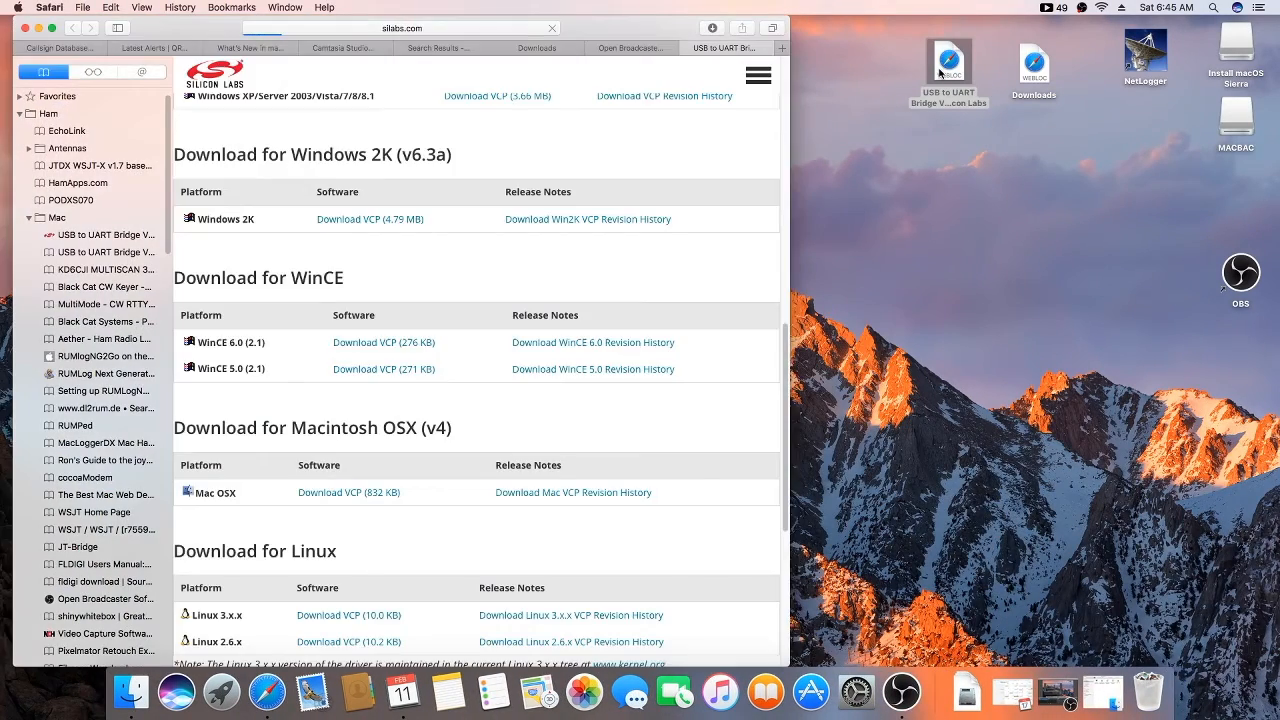
scroll("up", 3)
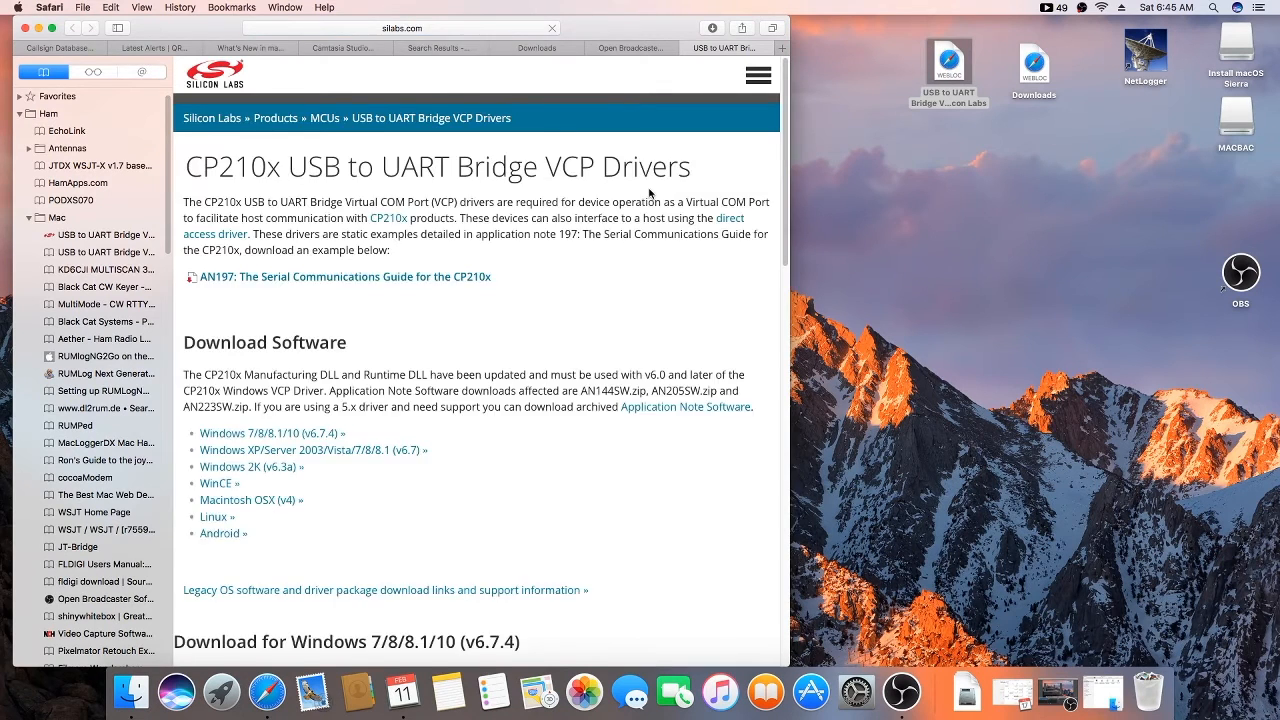
scroll("down", 3)
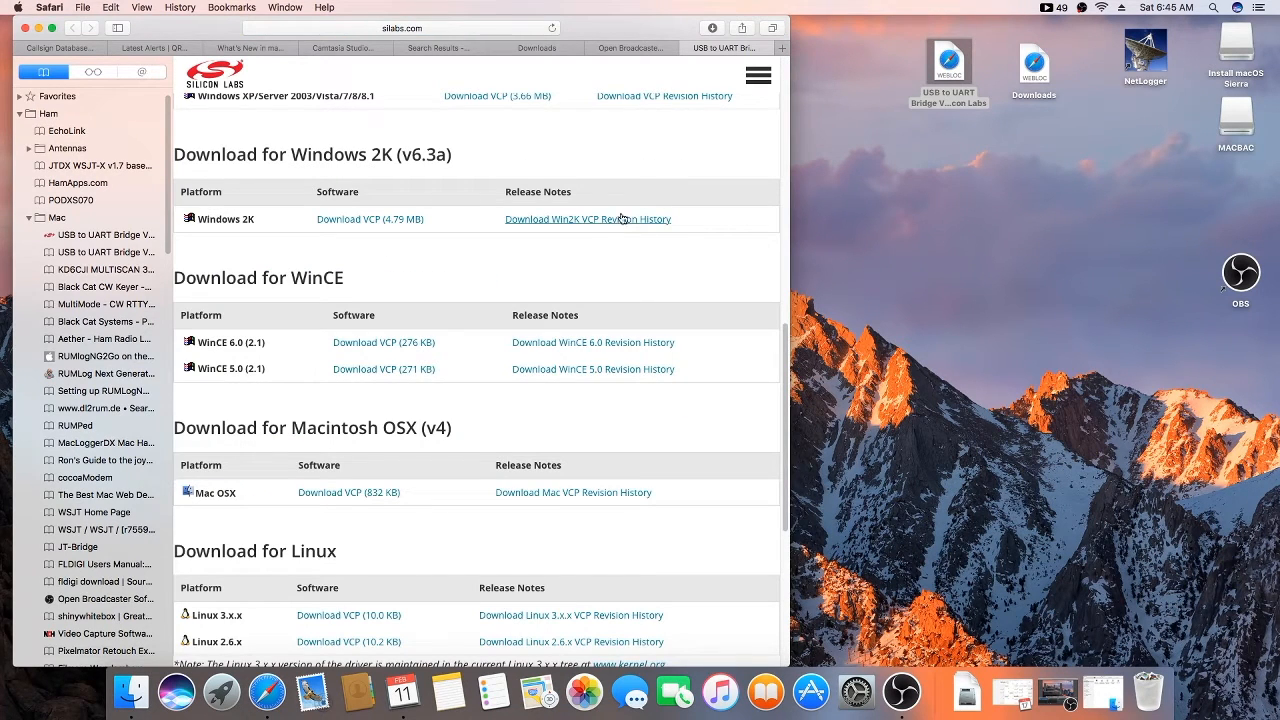
mouse_move(608, 104)
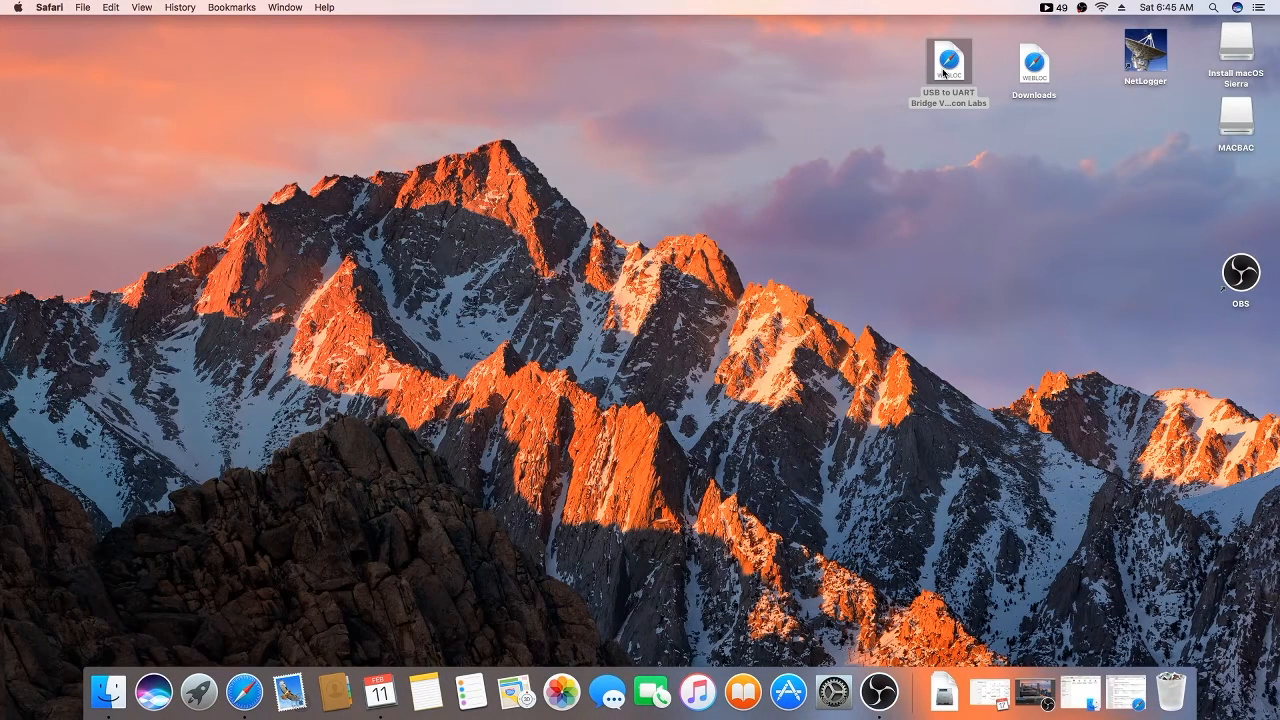
left_click(950, 56)
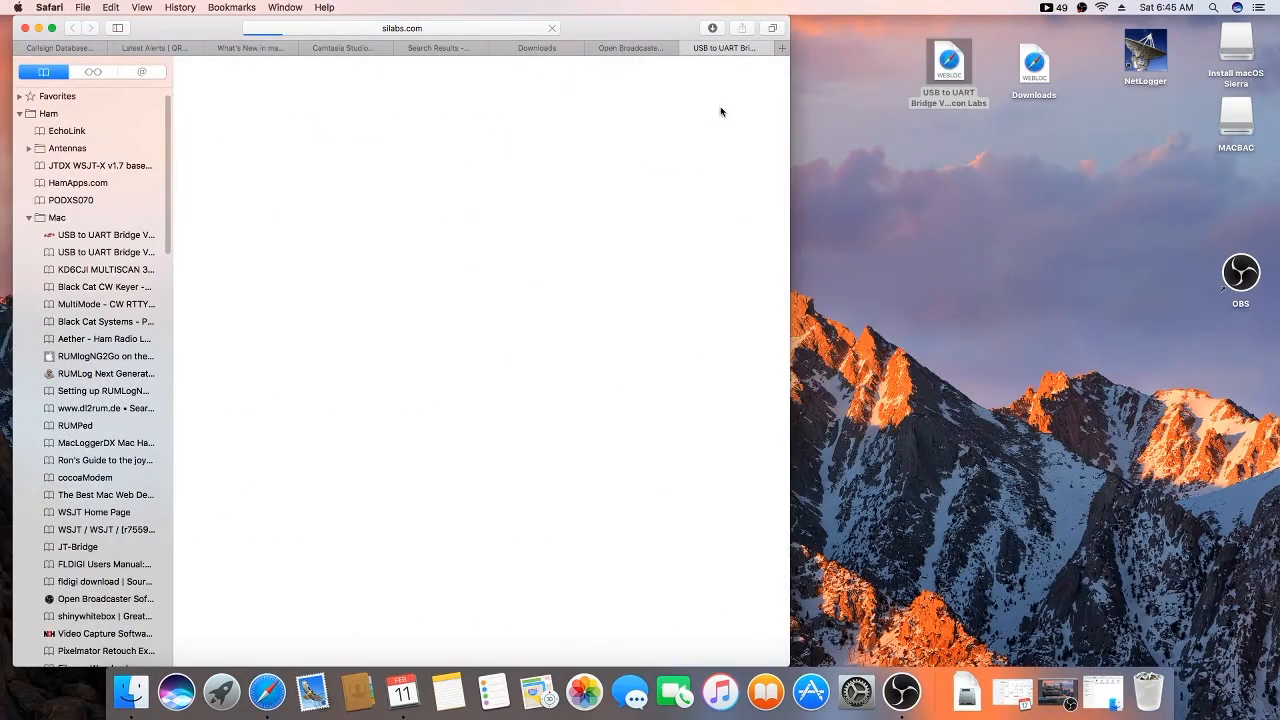
scroll("down", 3)
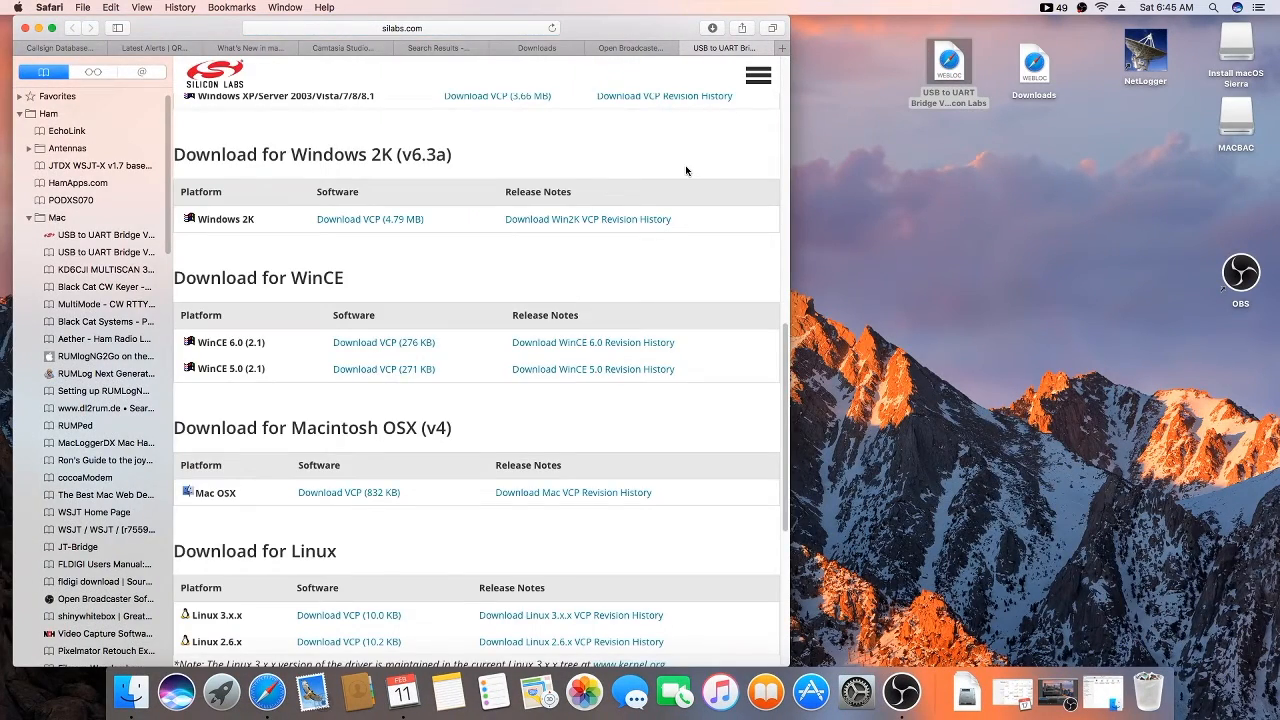
mouse_move(638, 204)
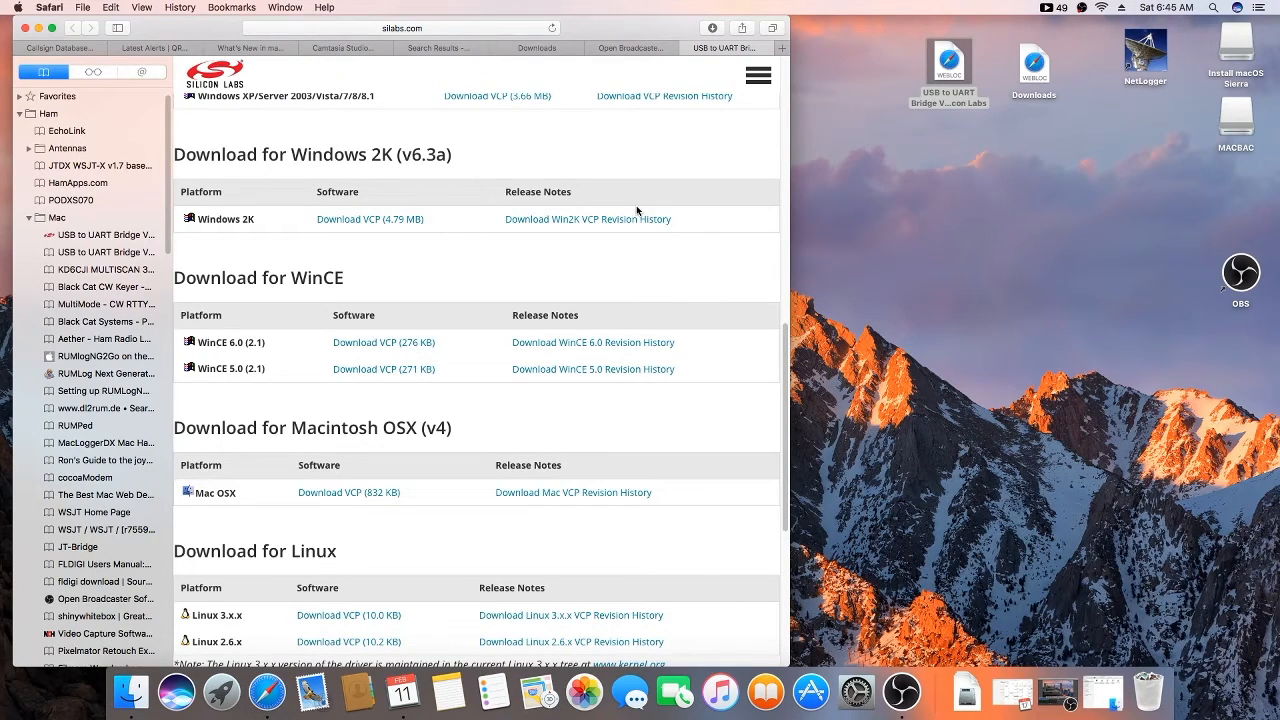
scroll("down", 3)
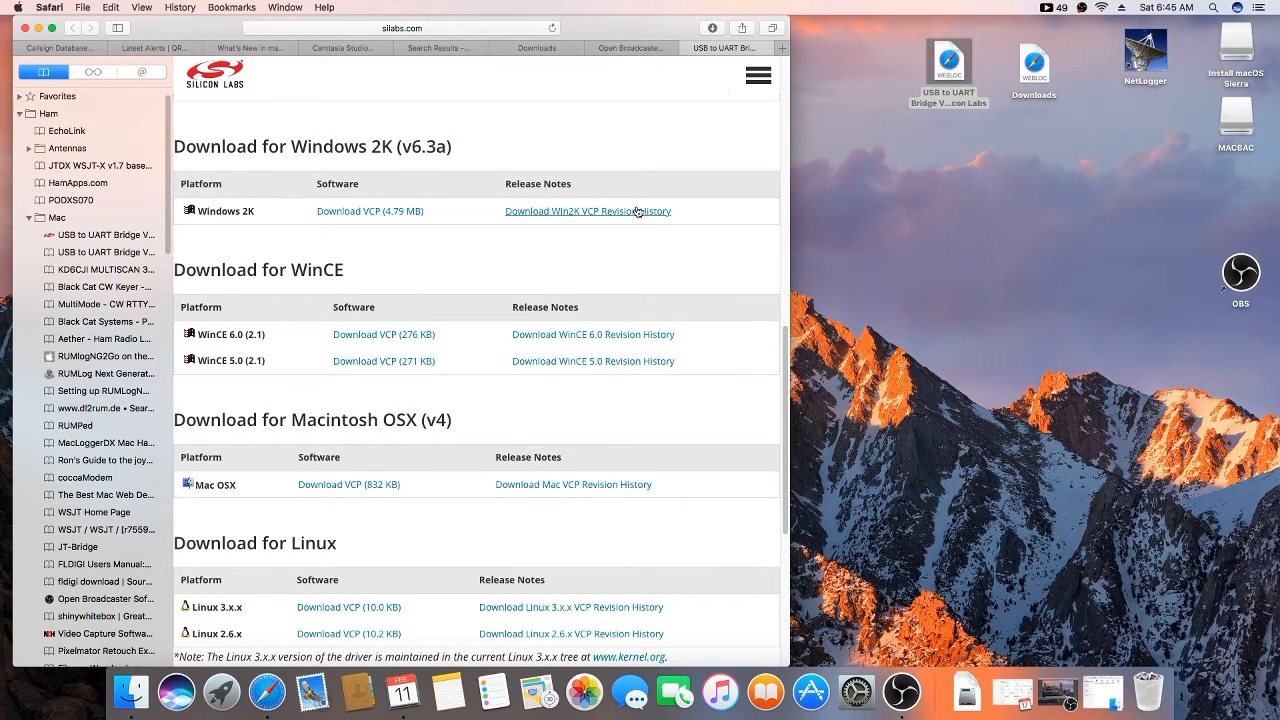
mouse_move(560, 384)
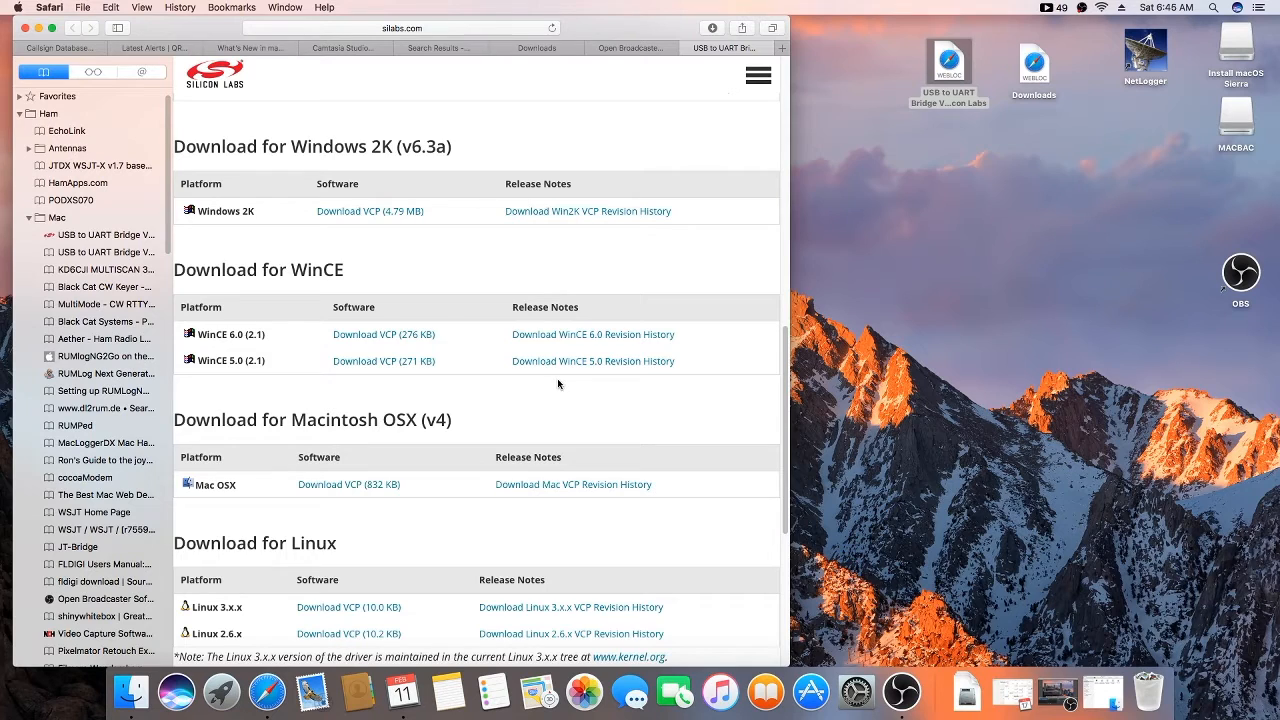
mouse_move(352, 490)
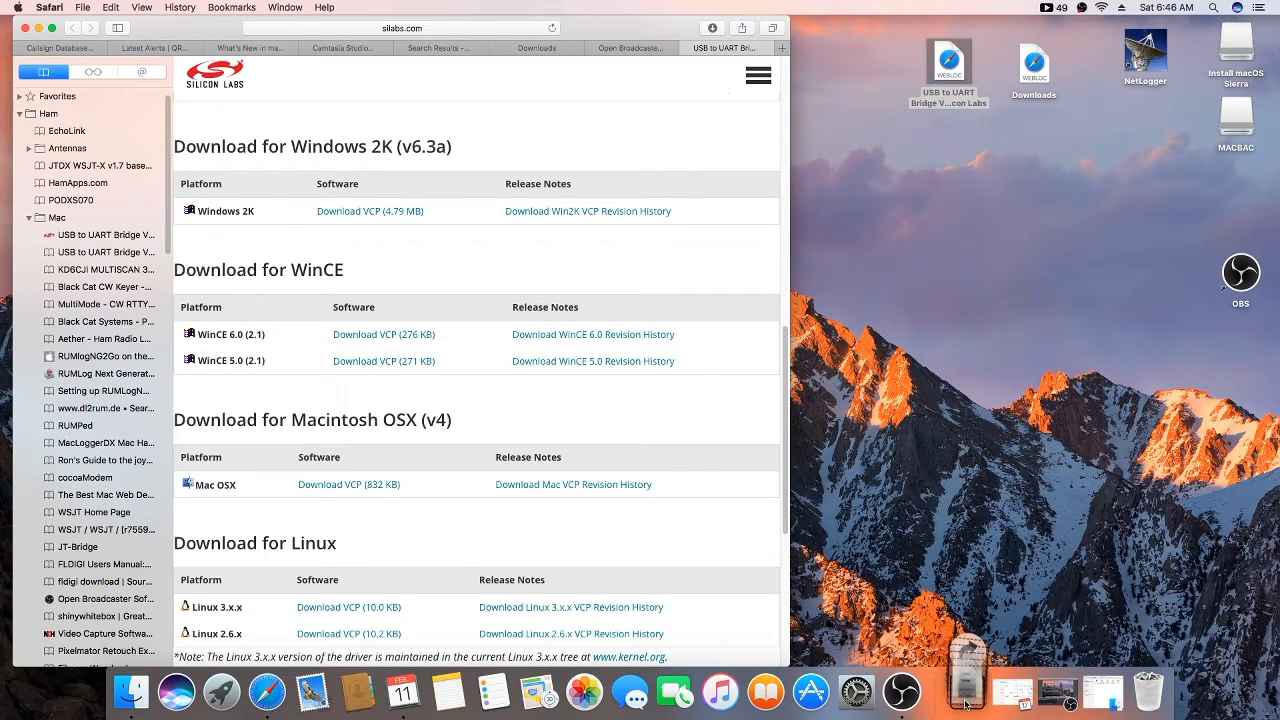
Mount the downloaded driver disk image and select Silicon Labs VCP Driver.pkg.
left_click(968, 692)
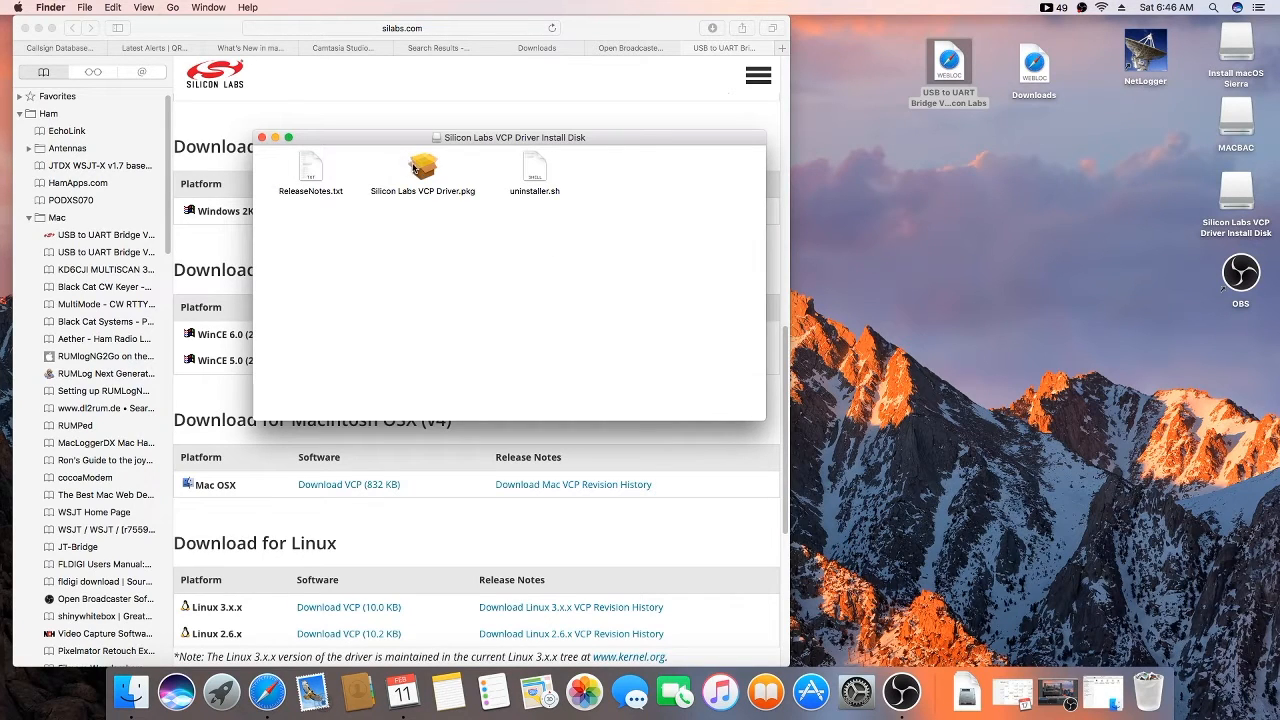
left_click(422, 164)
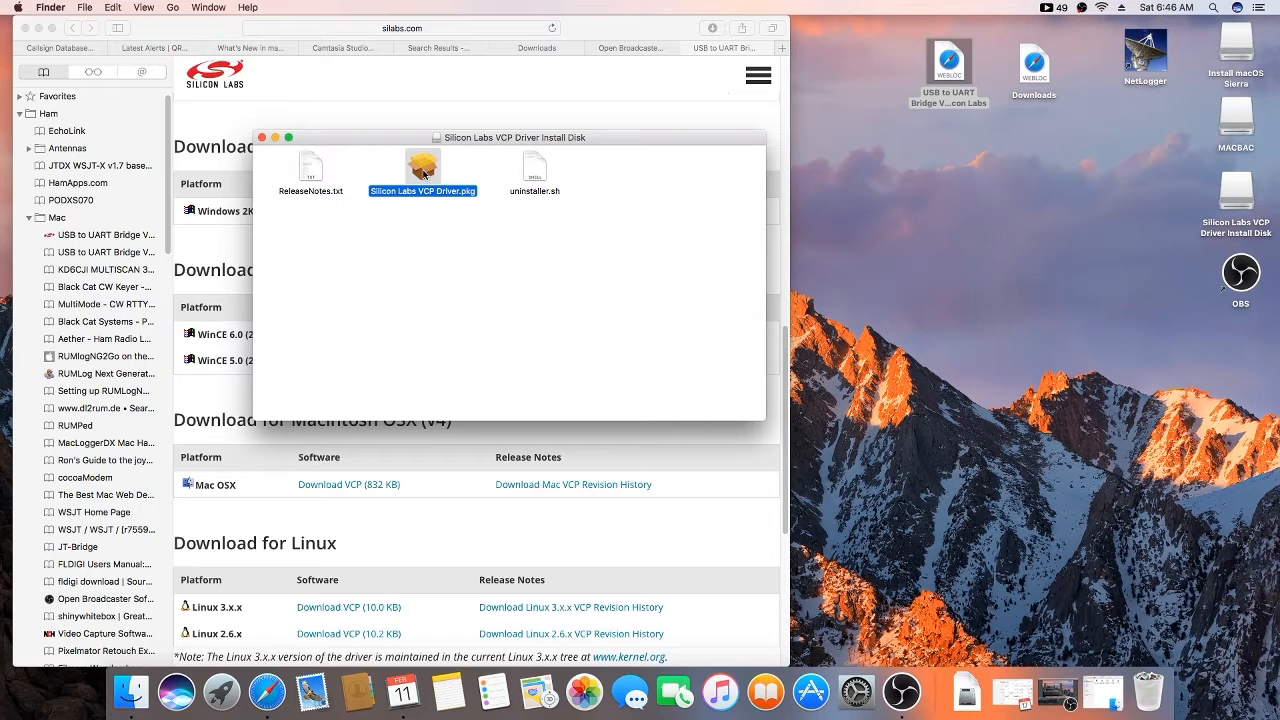
Run the VCP driver installer through Introduction, Read Me and License, agreeing to the terms.
double_click(422, 164)
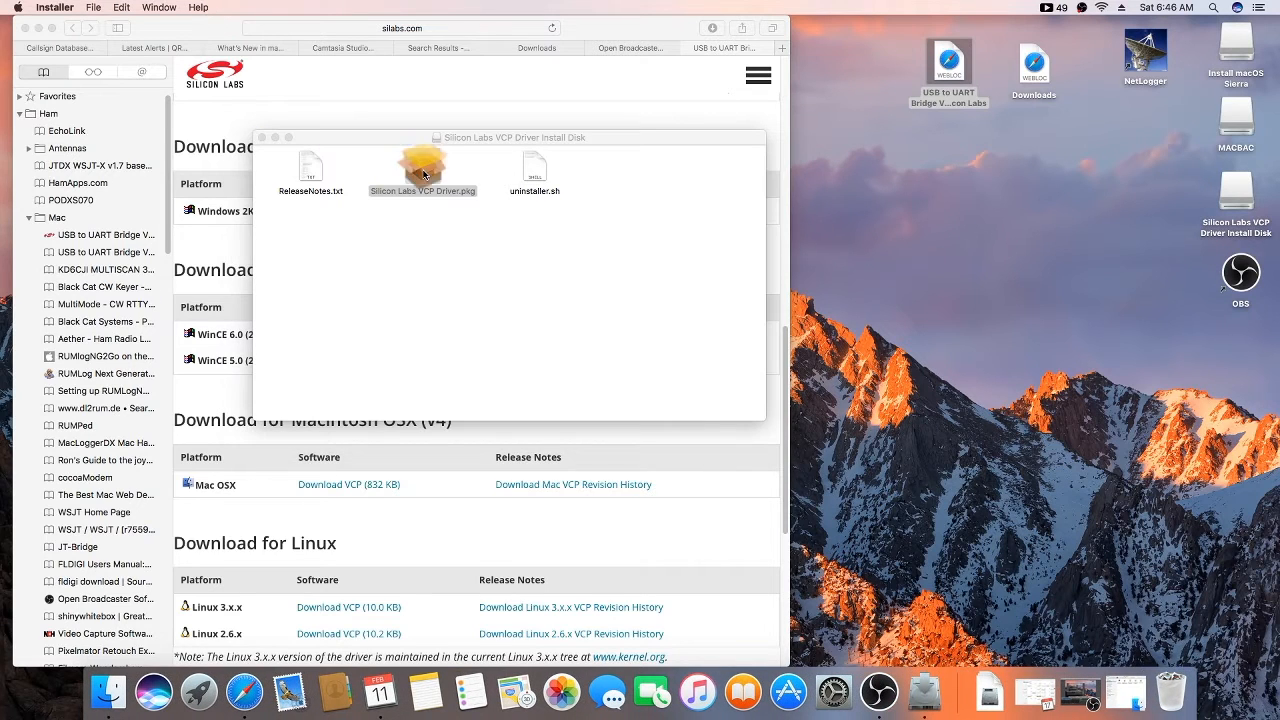
double_click(422, 164)
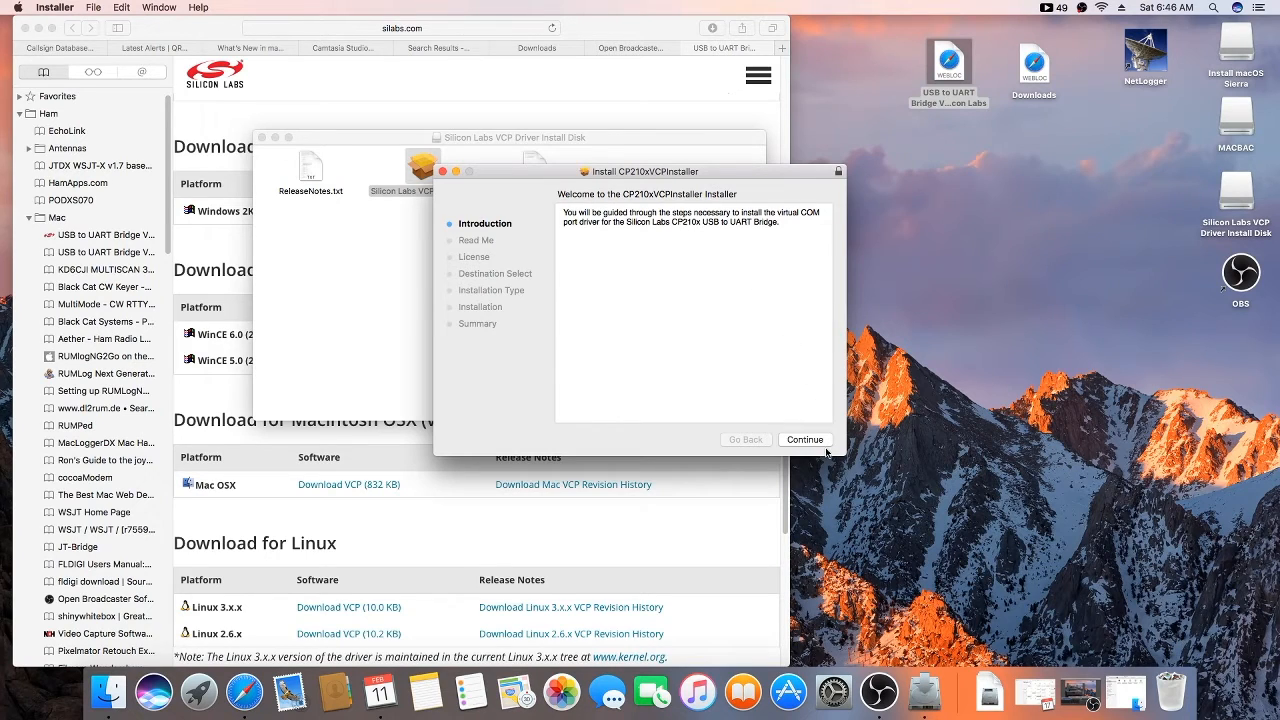
left_click(804, 440)
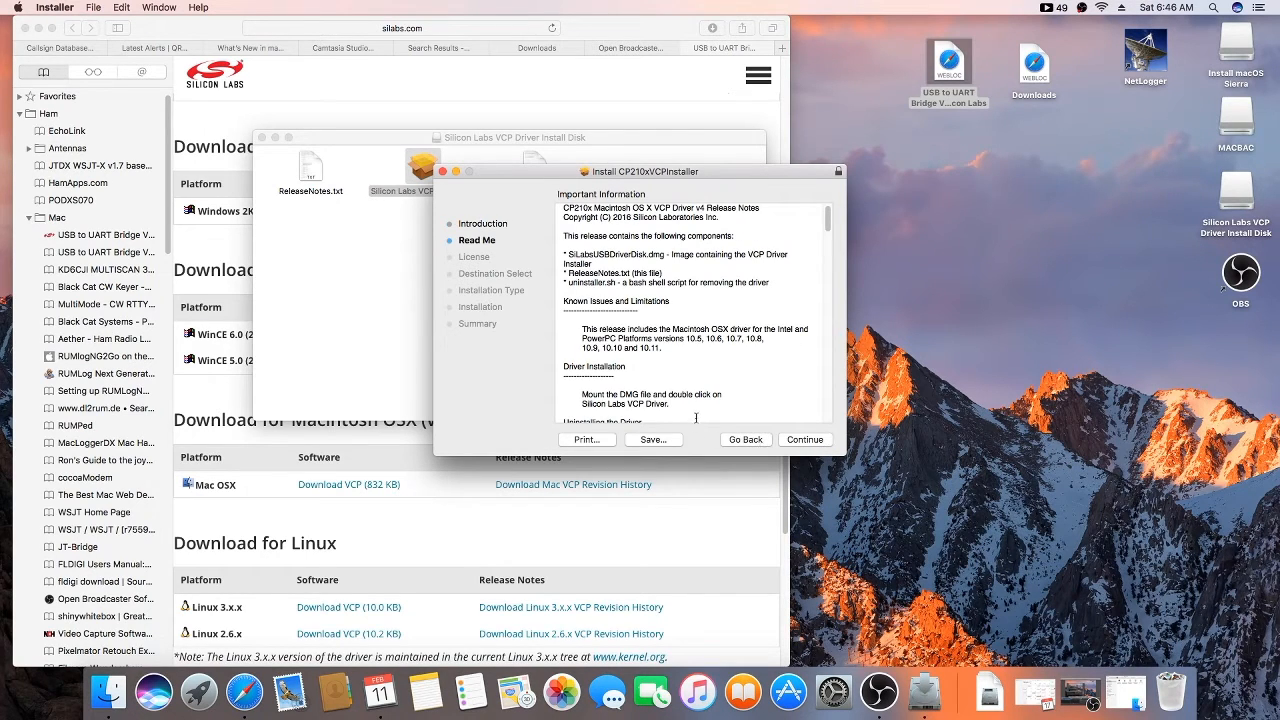
left_click(804, 440)
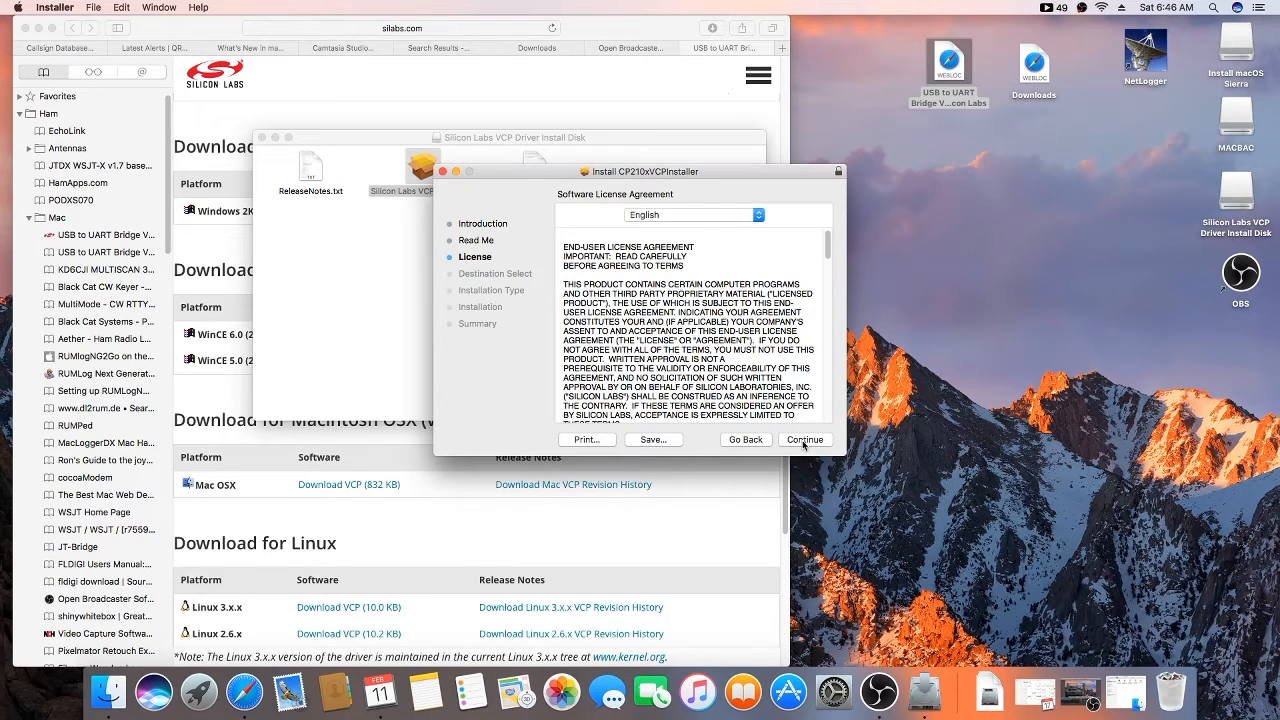
left_click(804, 440)
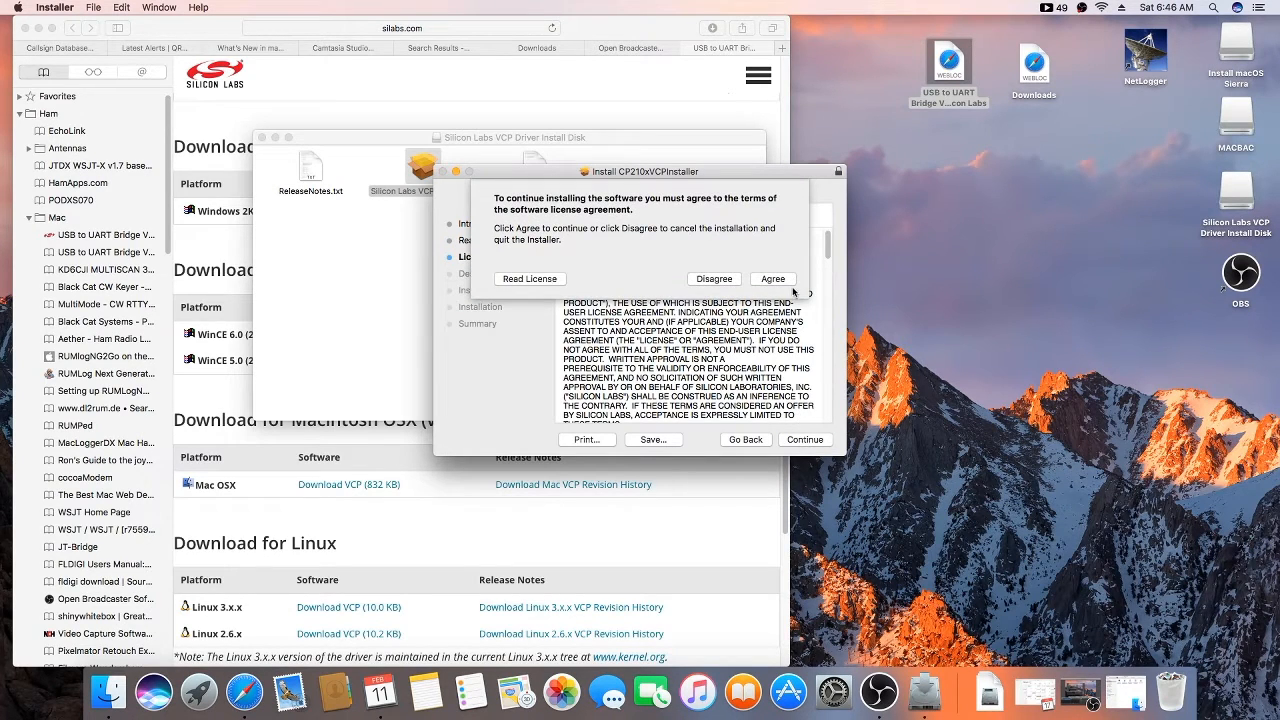
left_click(772, 278)
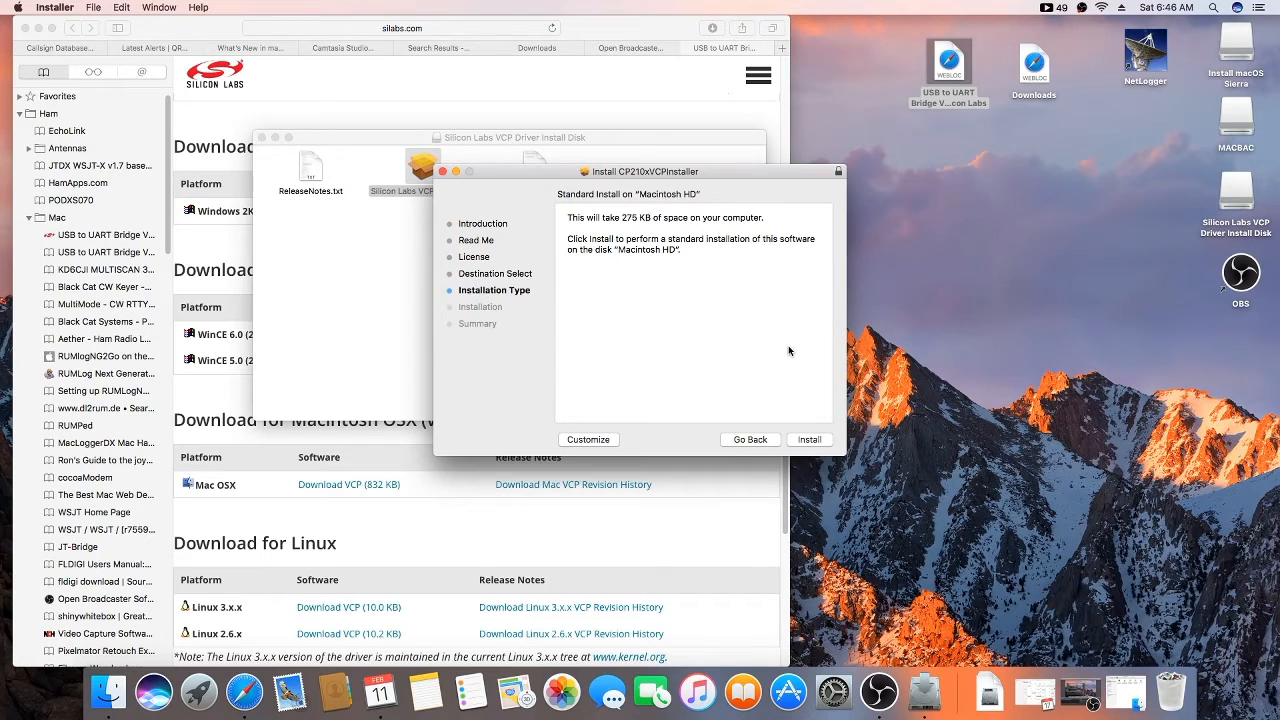
Start the standard install on Macintosh HD and authorize it with the admin password.
left_click(808, 440)
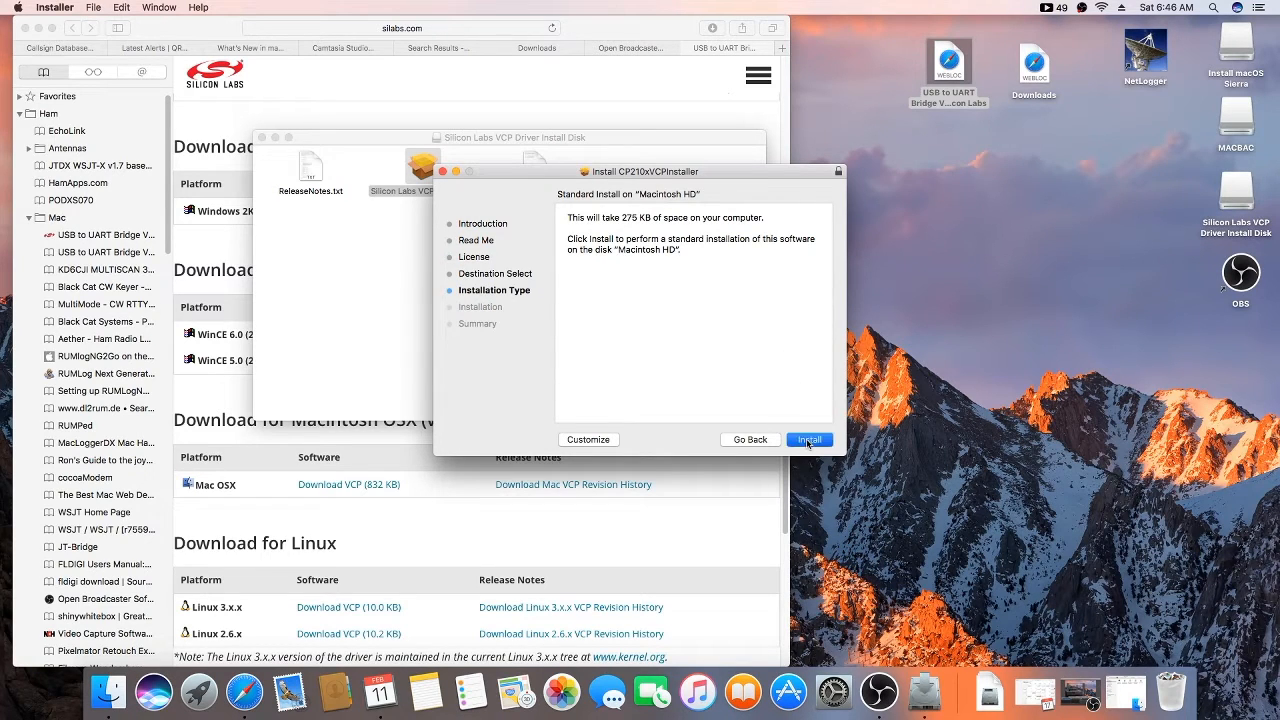
left_click(808, 440)
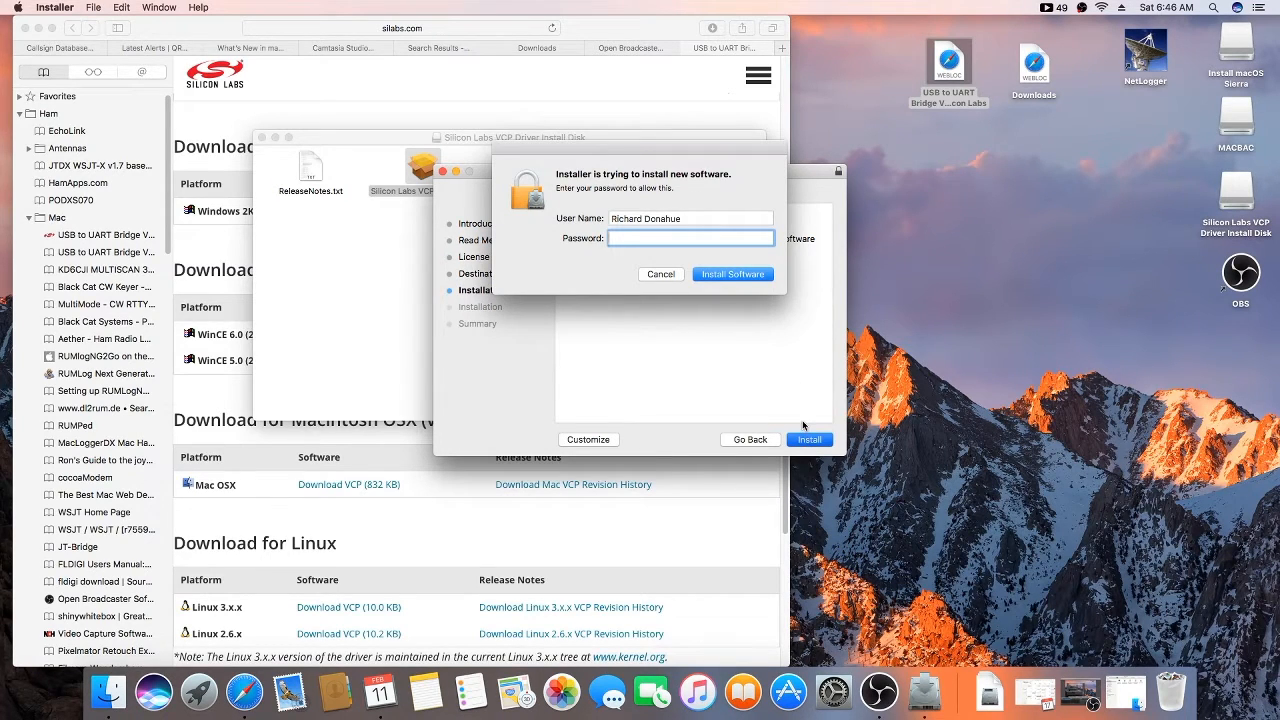
type("••")
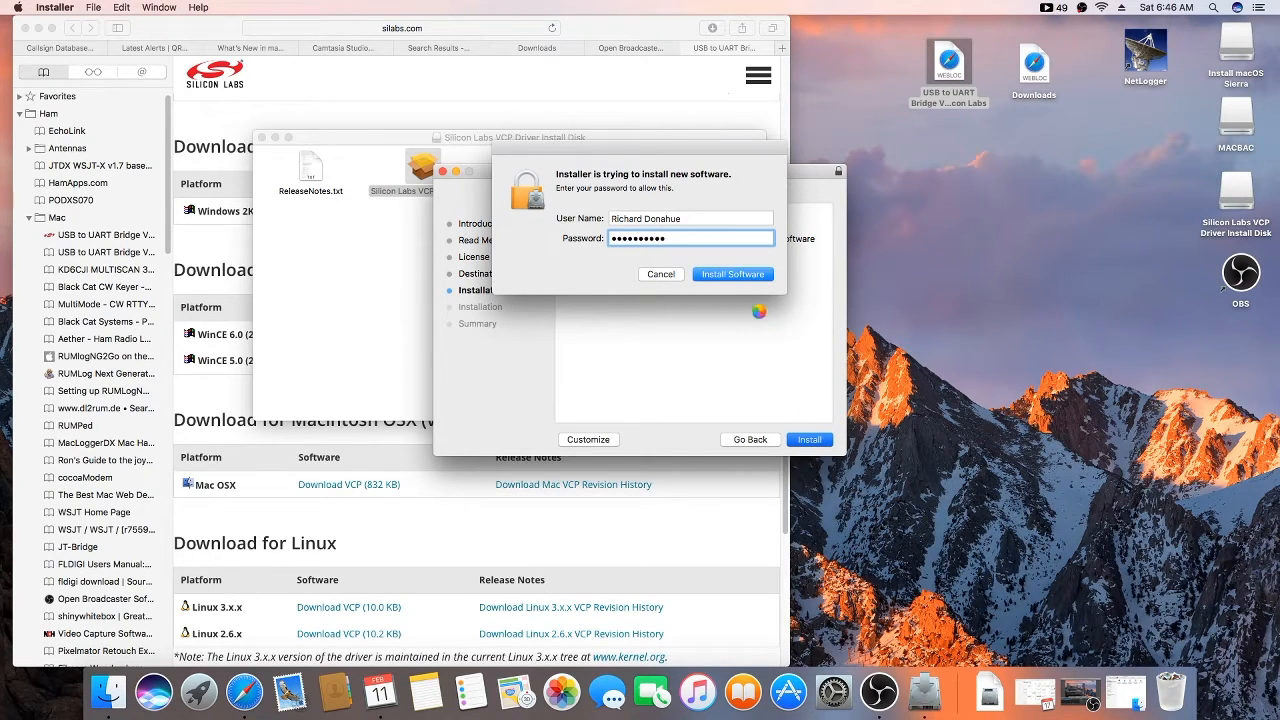
left_click(732, 274)
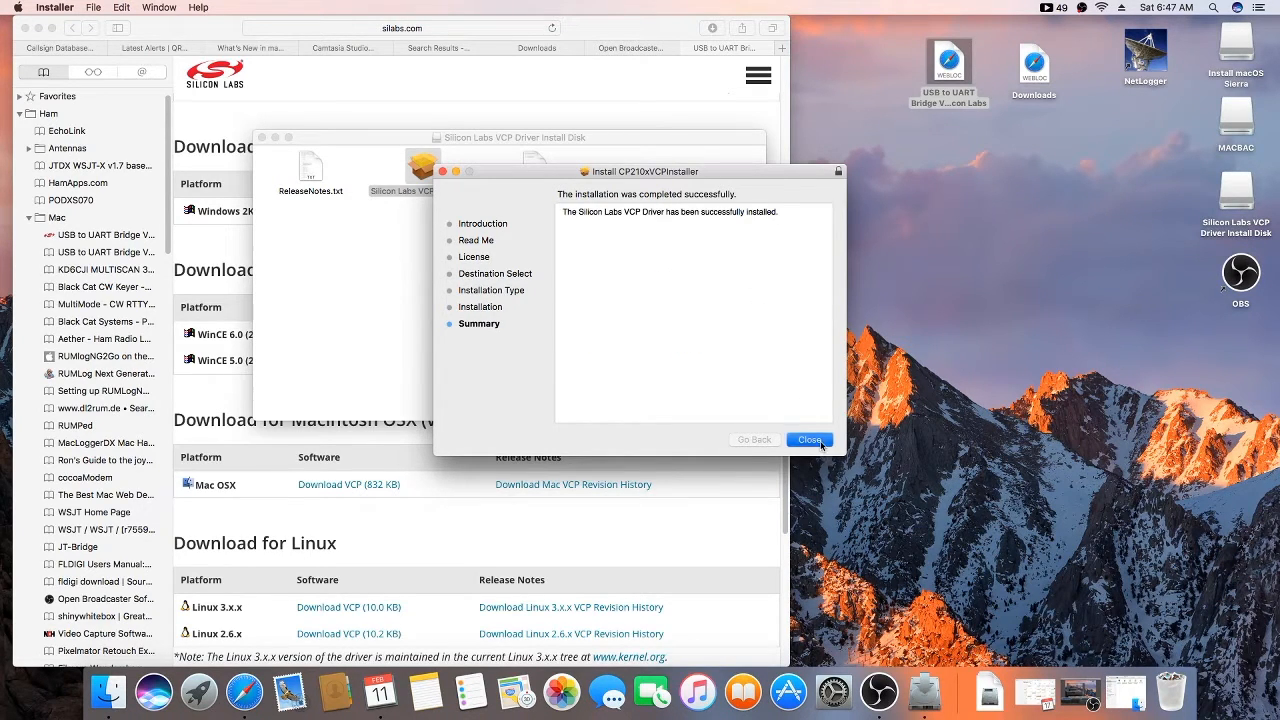
Close the finished installer and the Install Disk window.
left_click(808, 440)
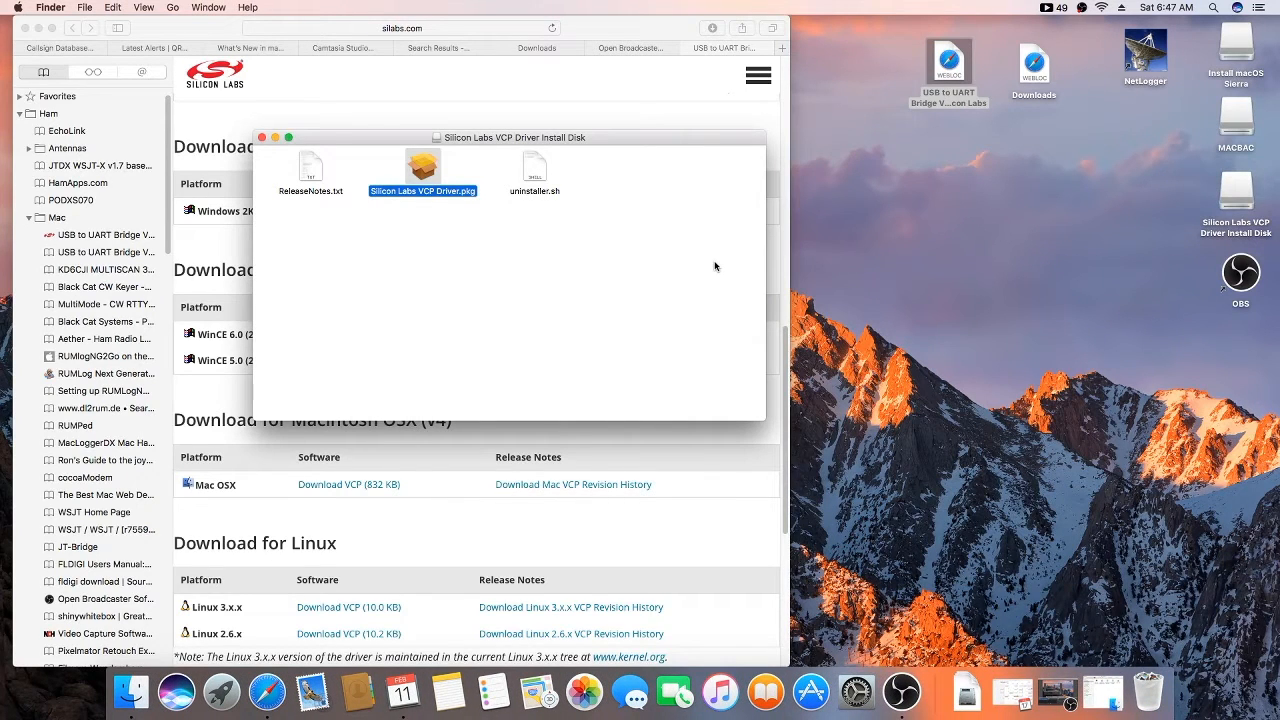
mouse_move(264, 138)
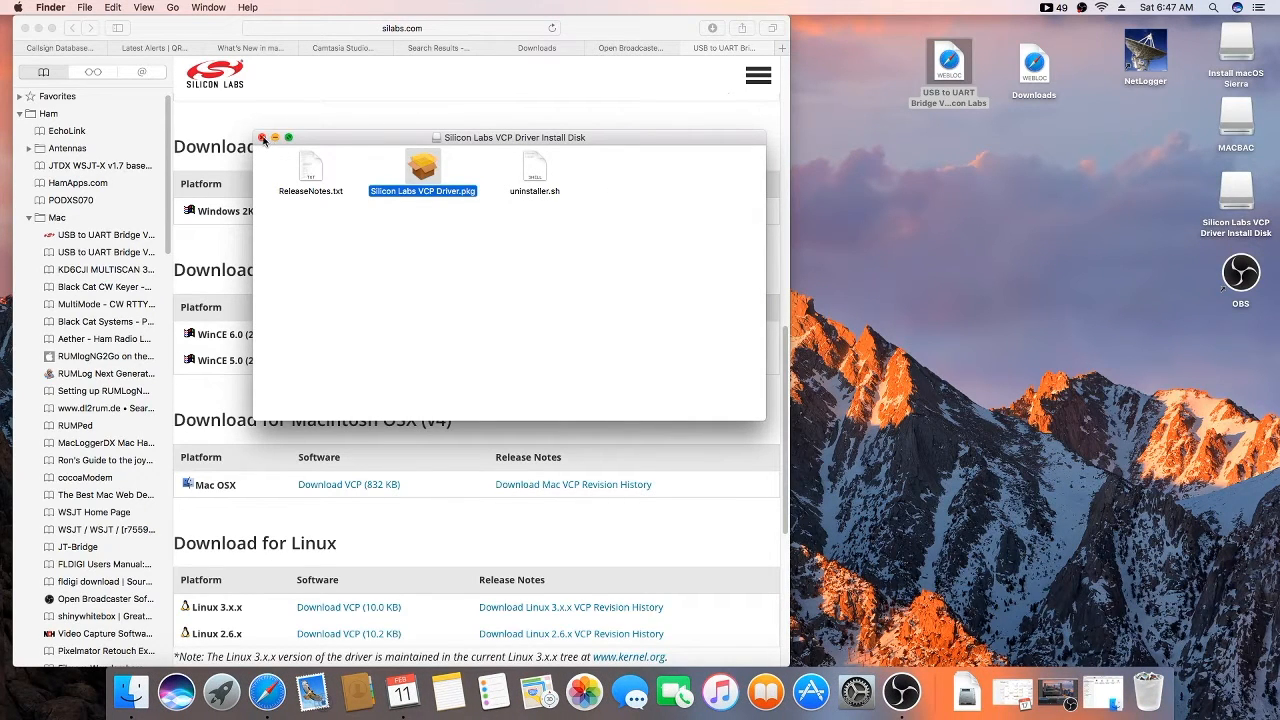
left_click(264, 138)
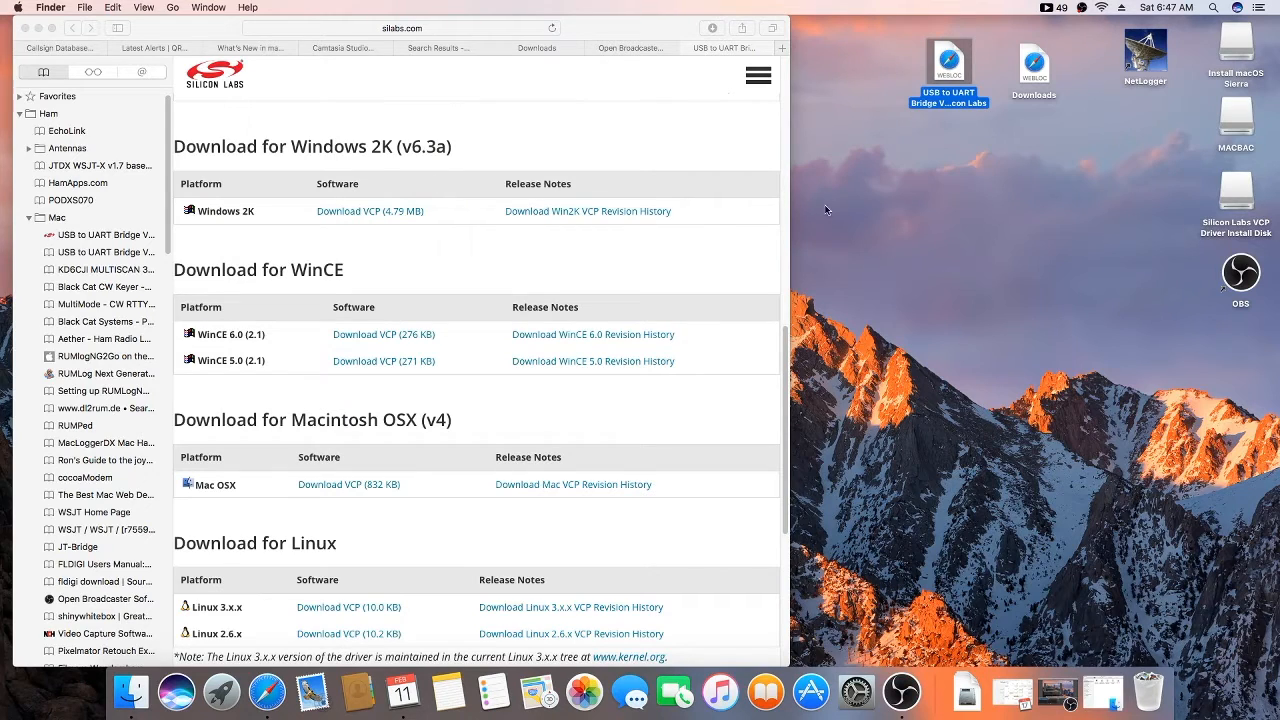
mouse_move(1224, 192)
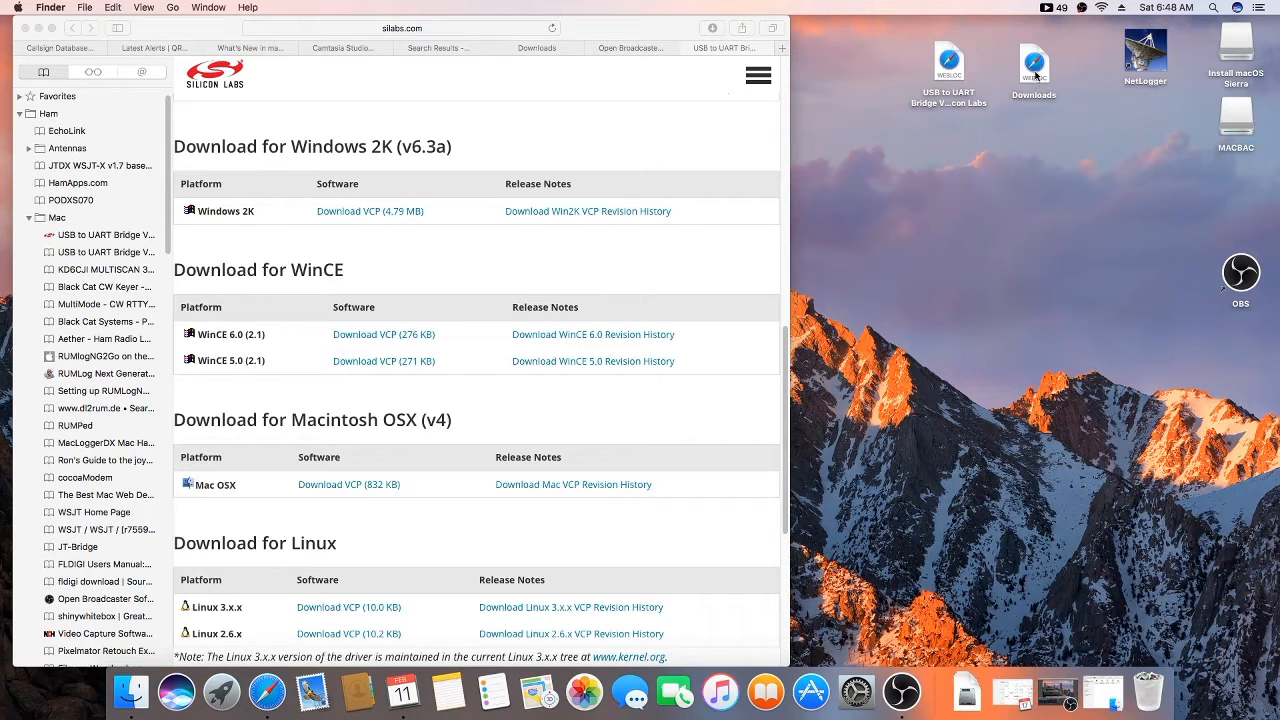
Download RUMlogNG 3.2 from the DL2RUM page and dismiss Notification Center.
left_click(536, 48)
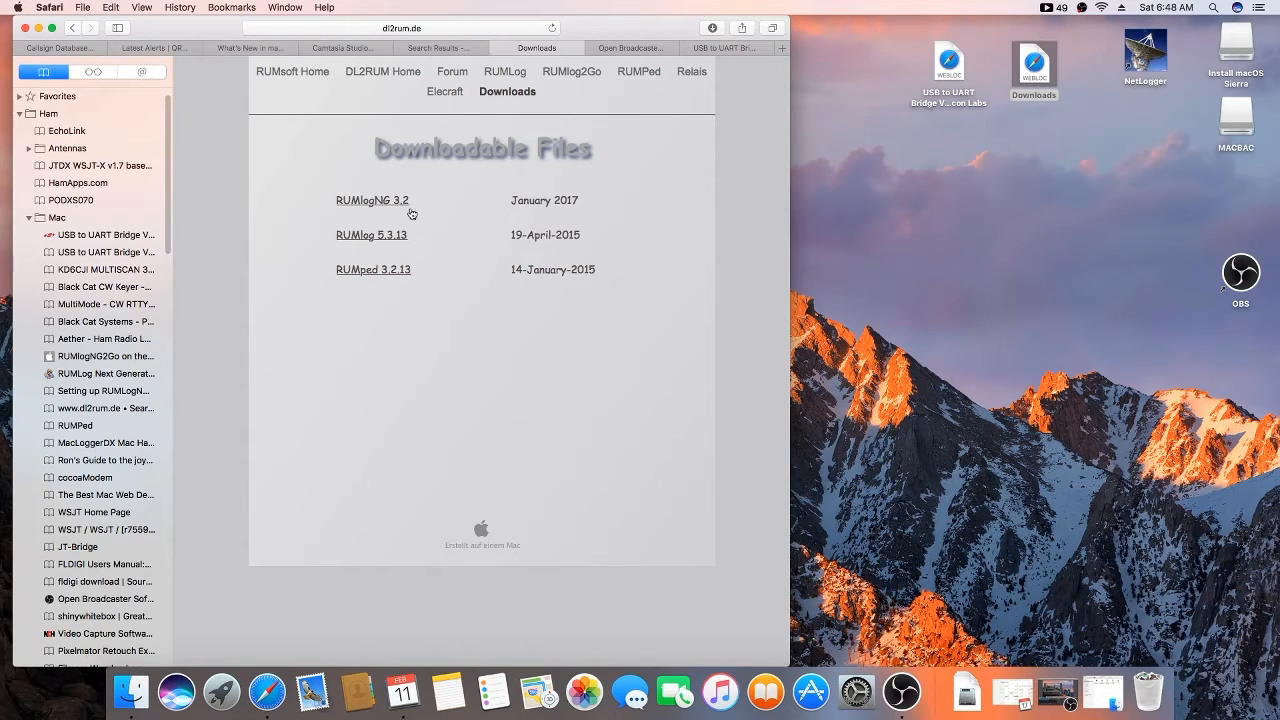
left_click(372, 200)
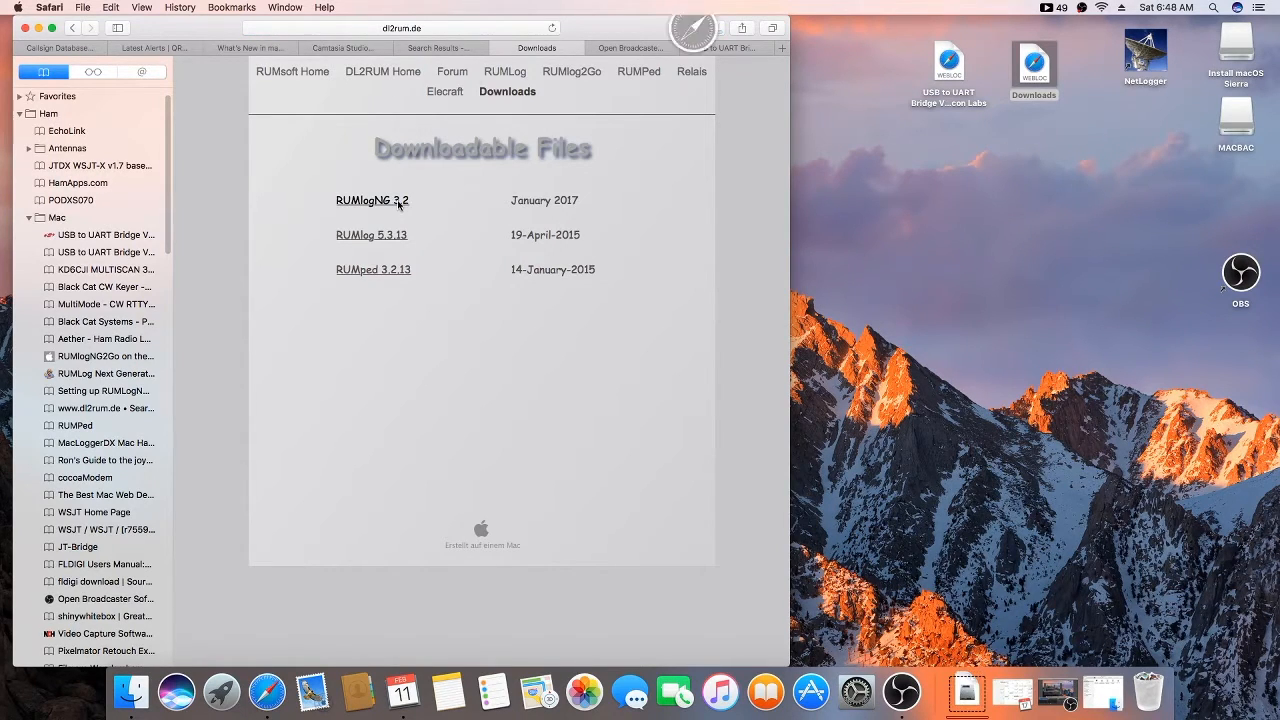
left_click(372, 200)
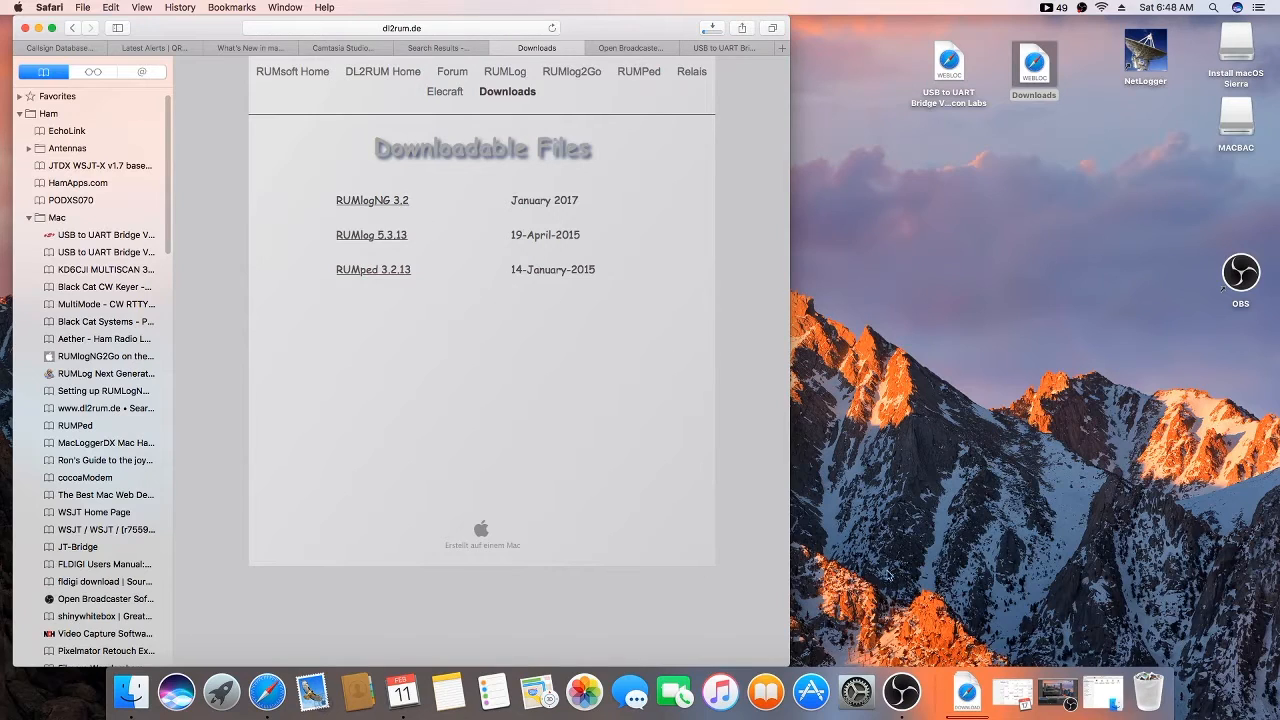
mouse_move(968, 692)
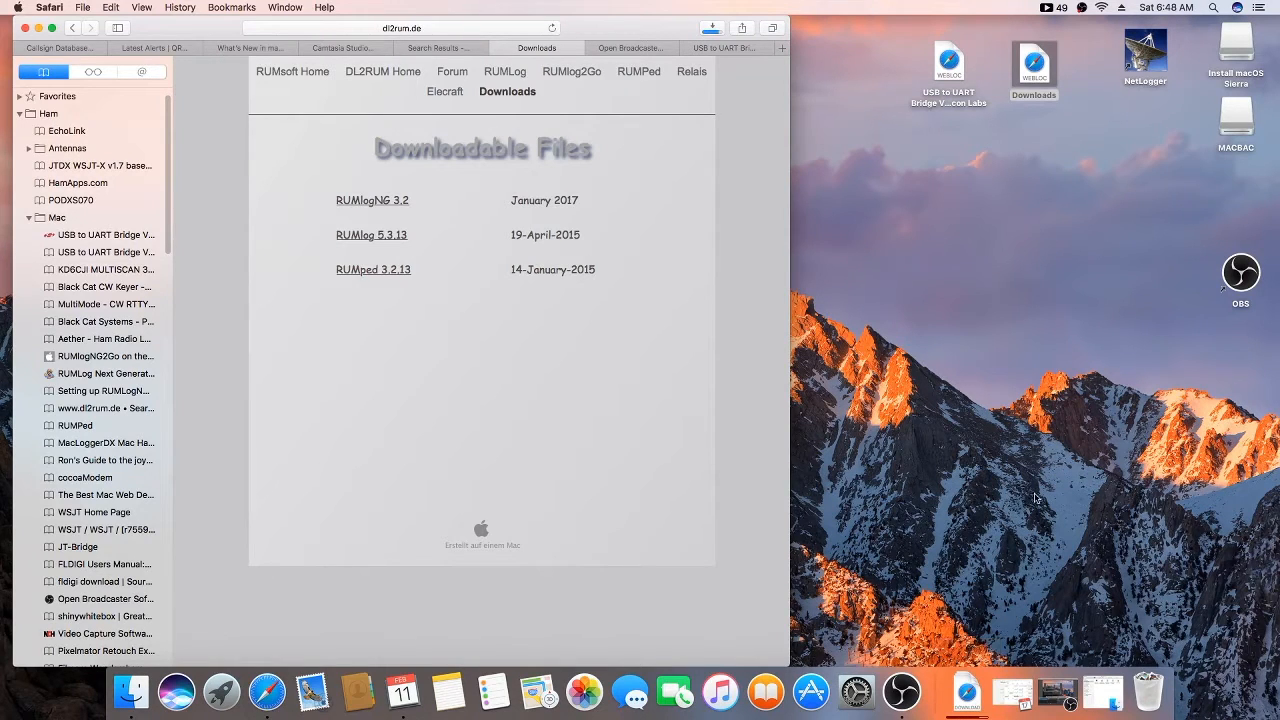
left_click(1260, 8)
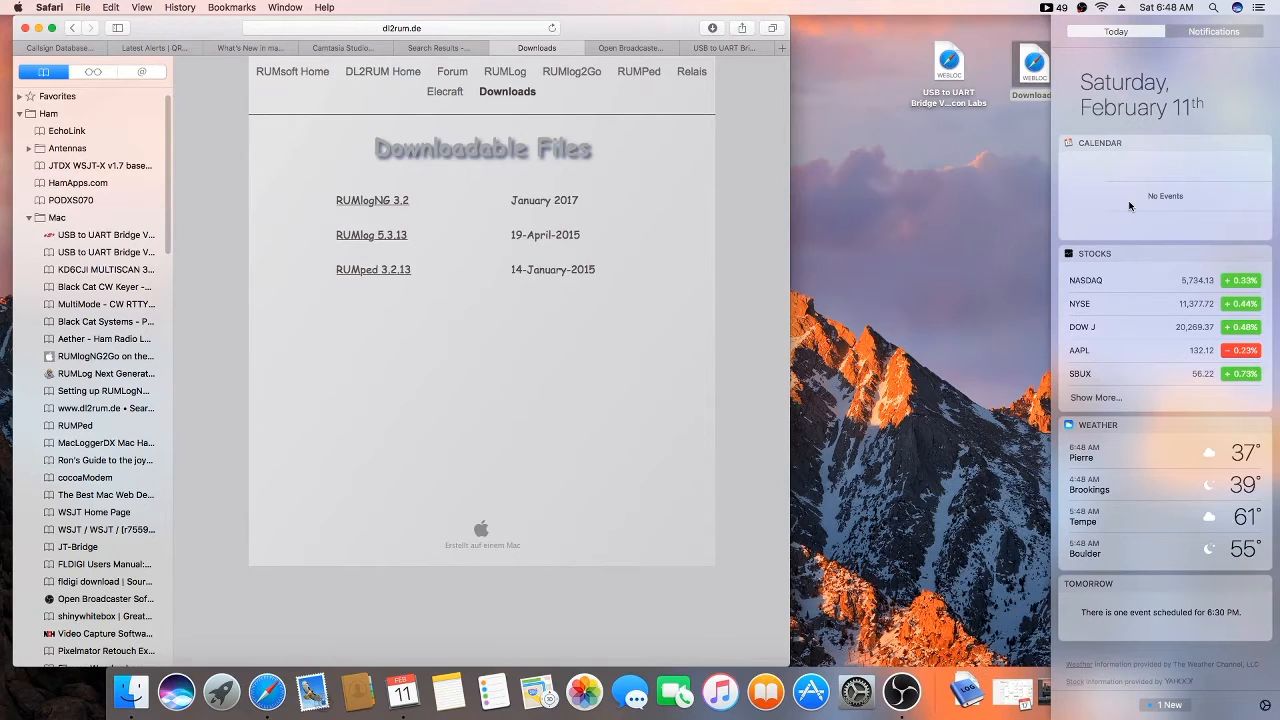
mouse_move(1106, 314)
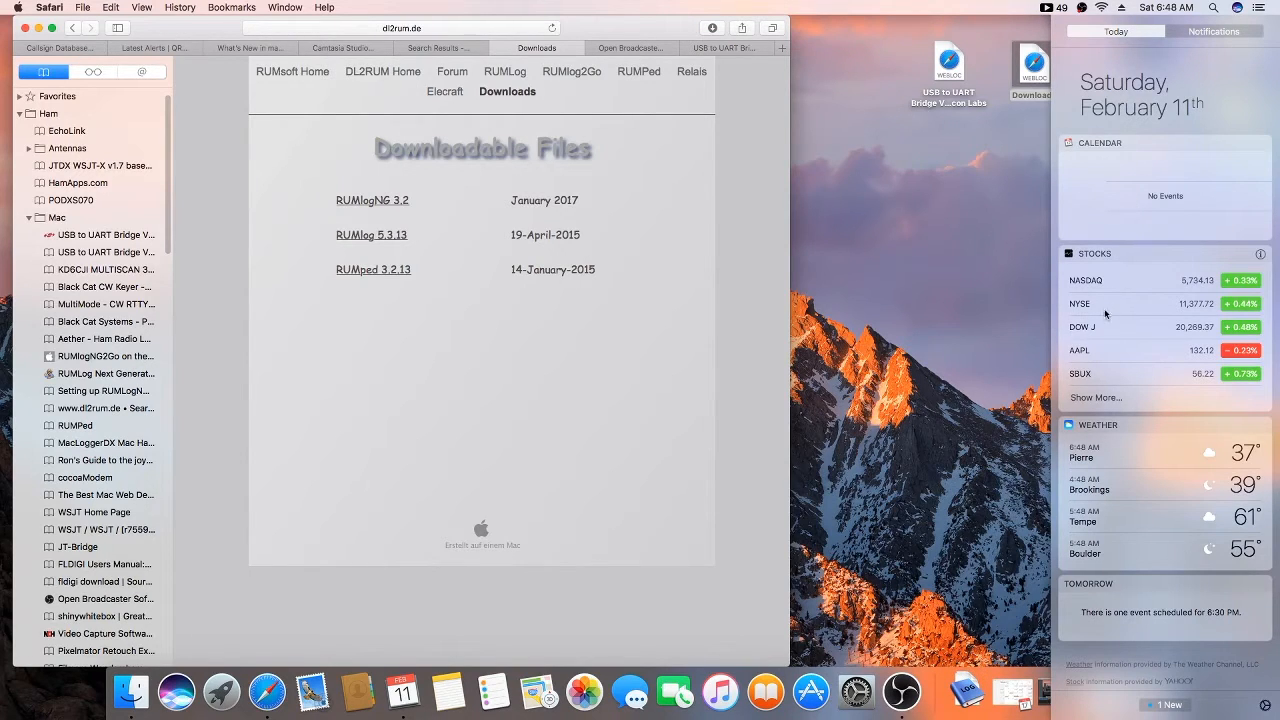
mouse_move(1240, 76)
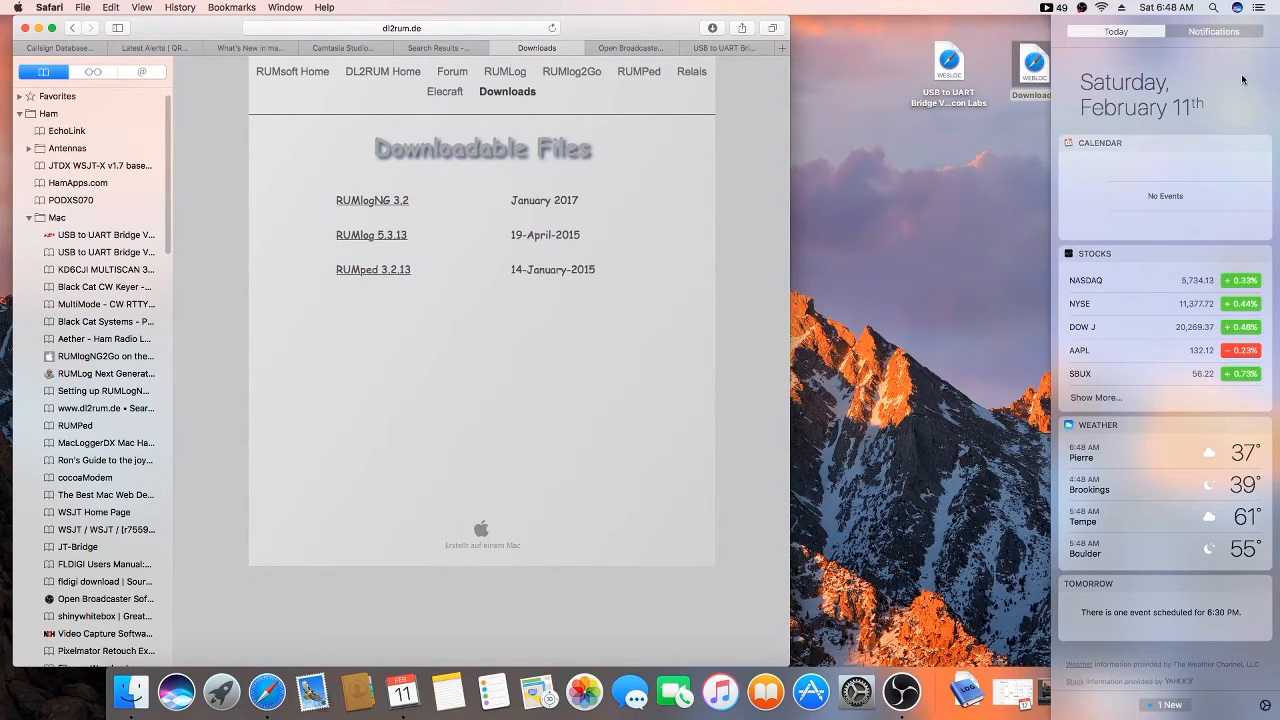
left_click(1212, 30)
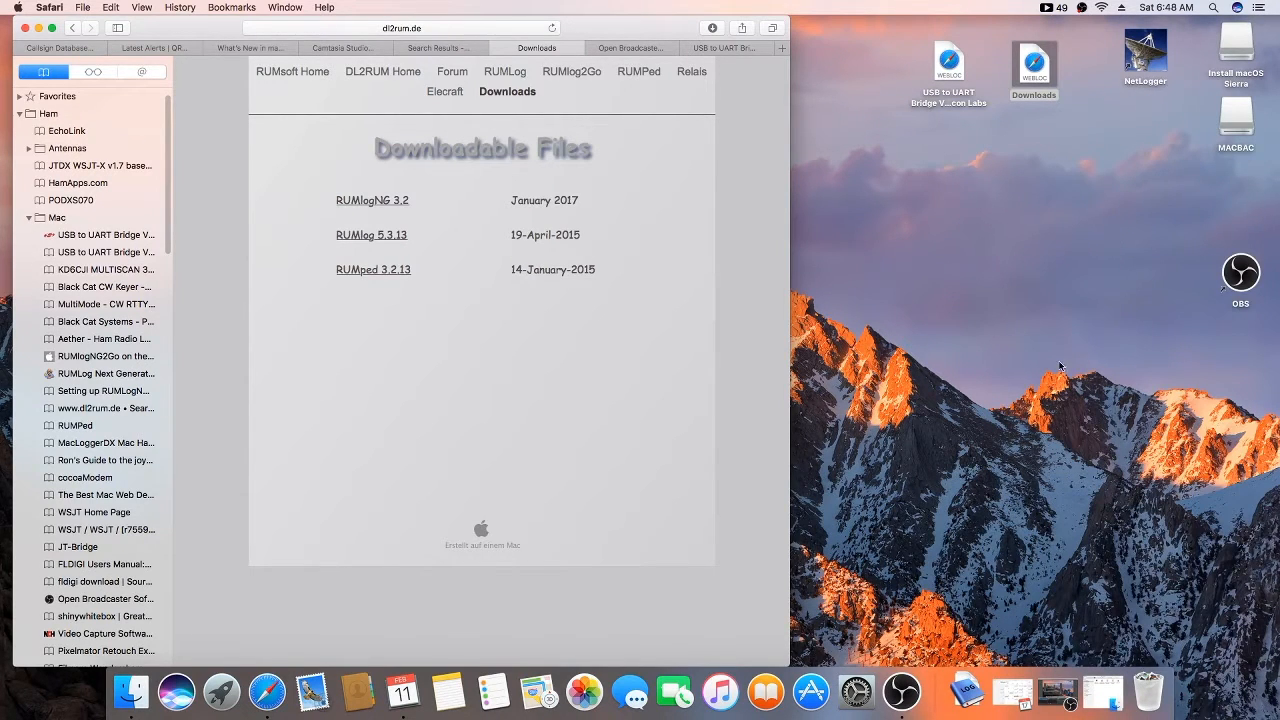
mouse_move(970, 698)
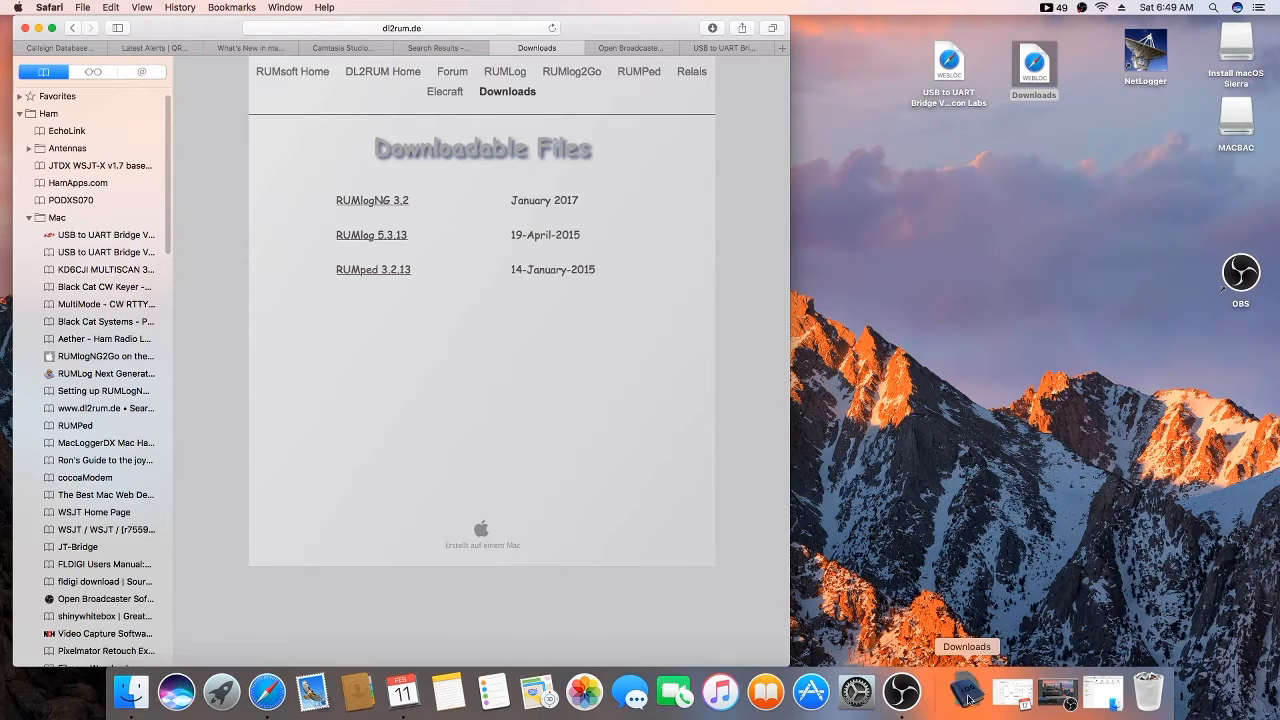
Browse Finder from Downloads to Applications and scroll down to the RUMlogNG app.
left_click(968, 692)
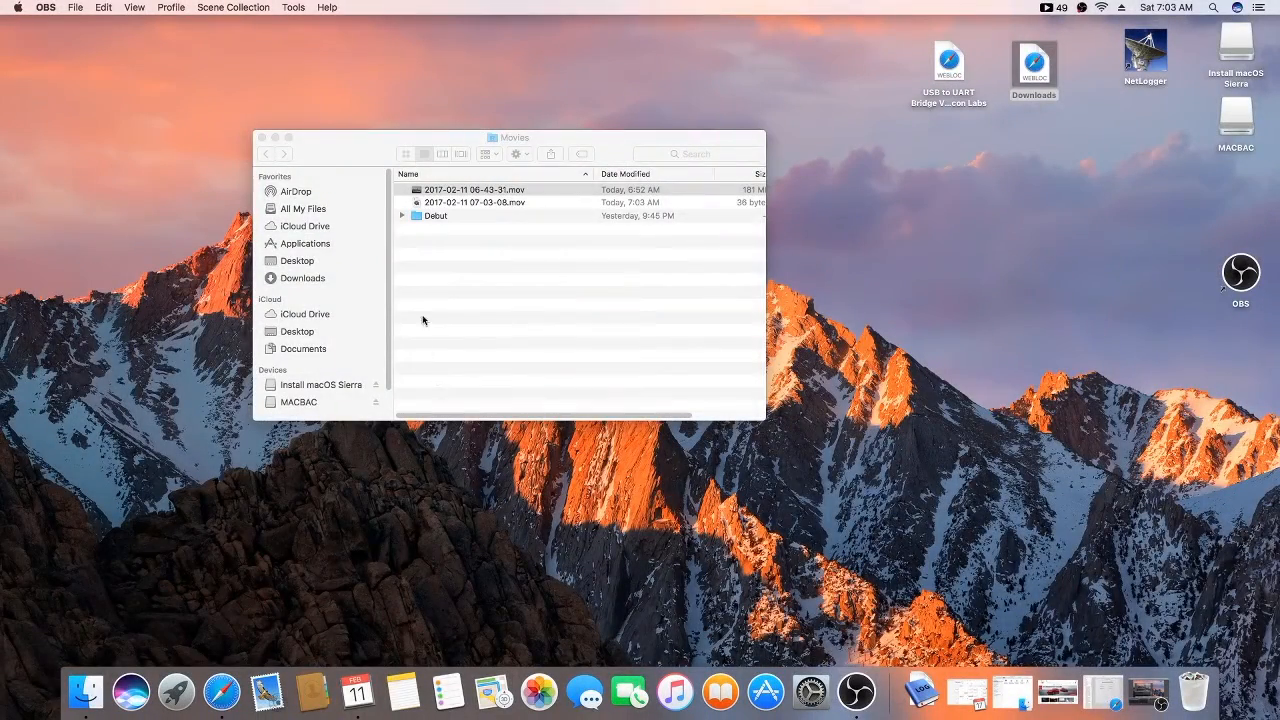
mouse_move(348, 332)
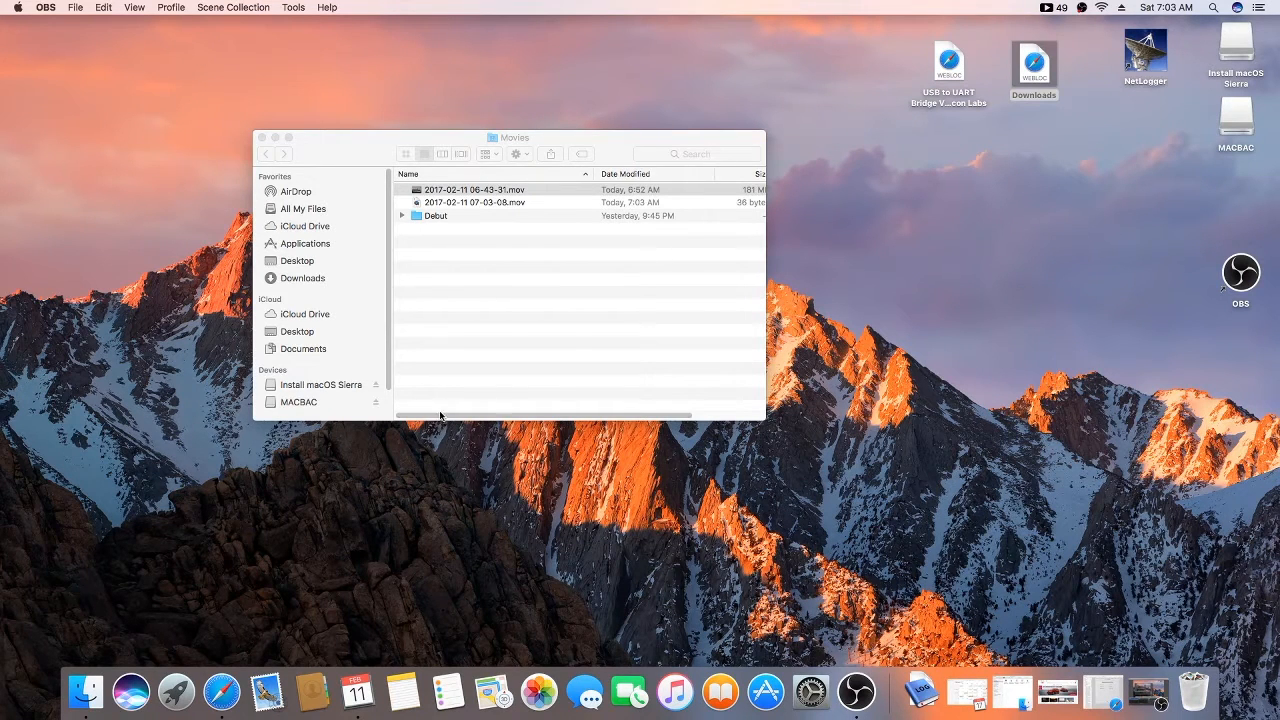
left_click(470, 188)
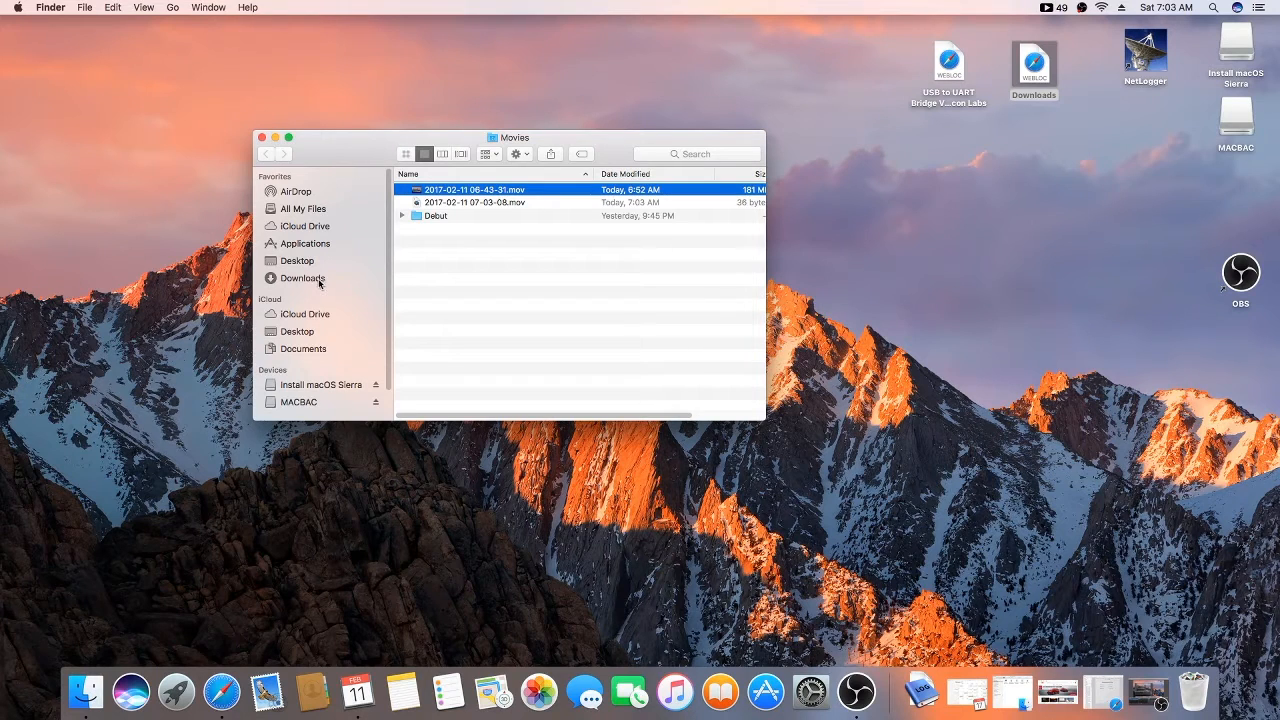
left_click(302, 278)
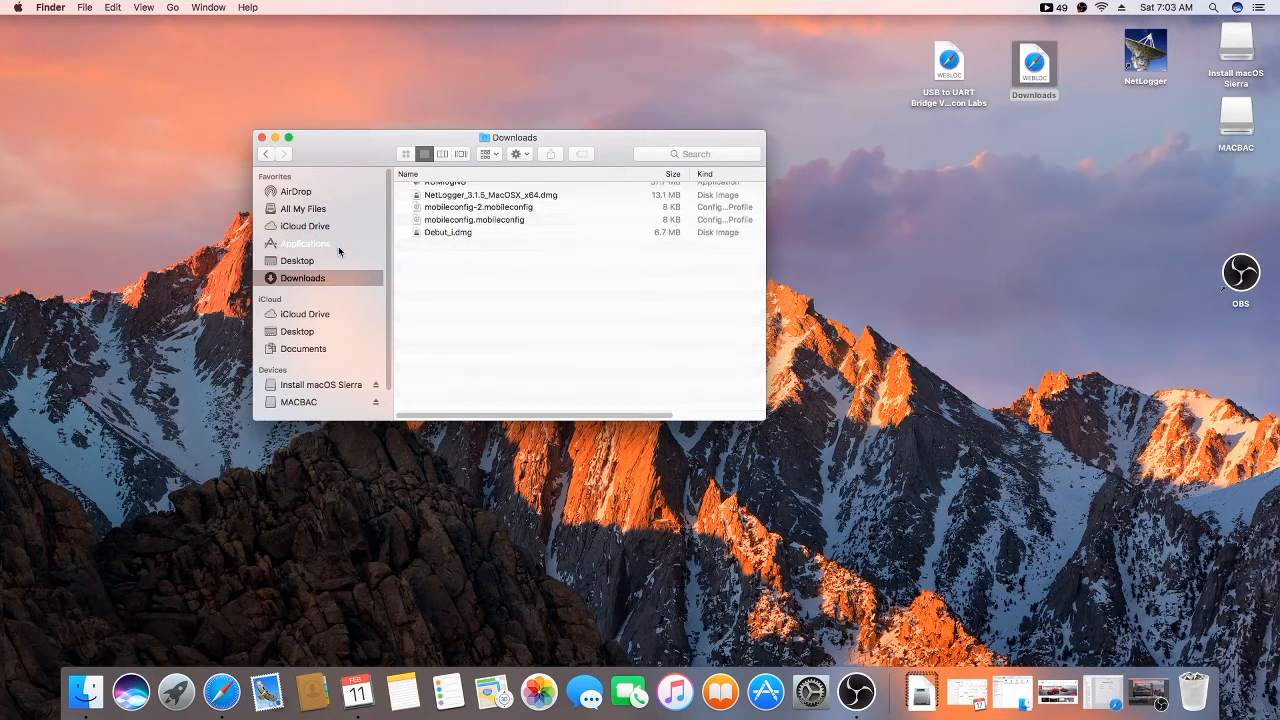
left_click(304, 244)
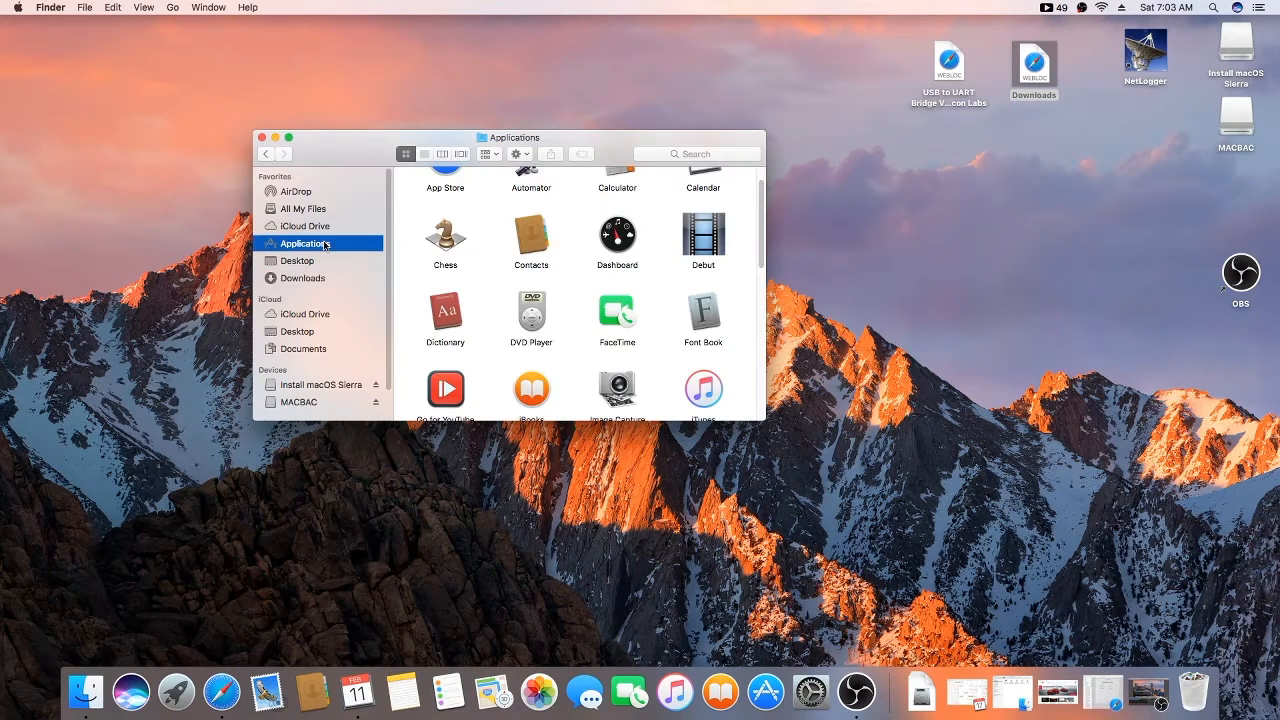
scroll("down", 3)
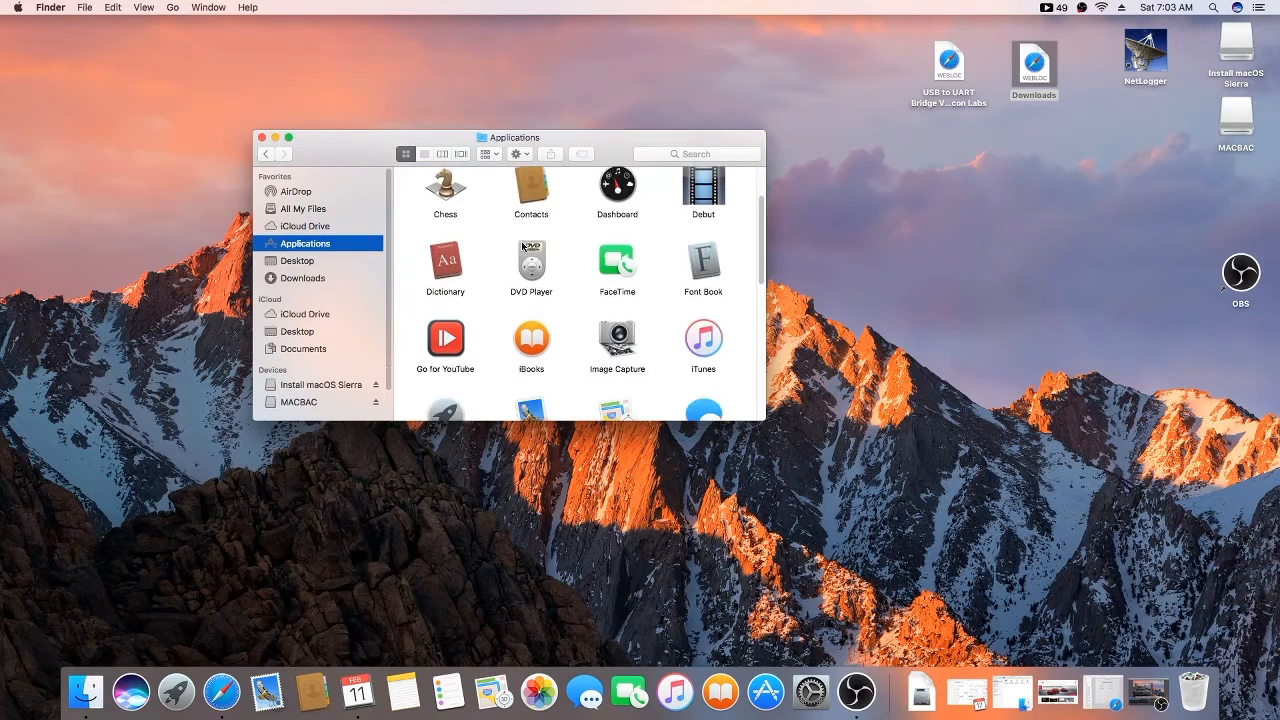
scroll("down", 3)
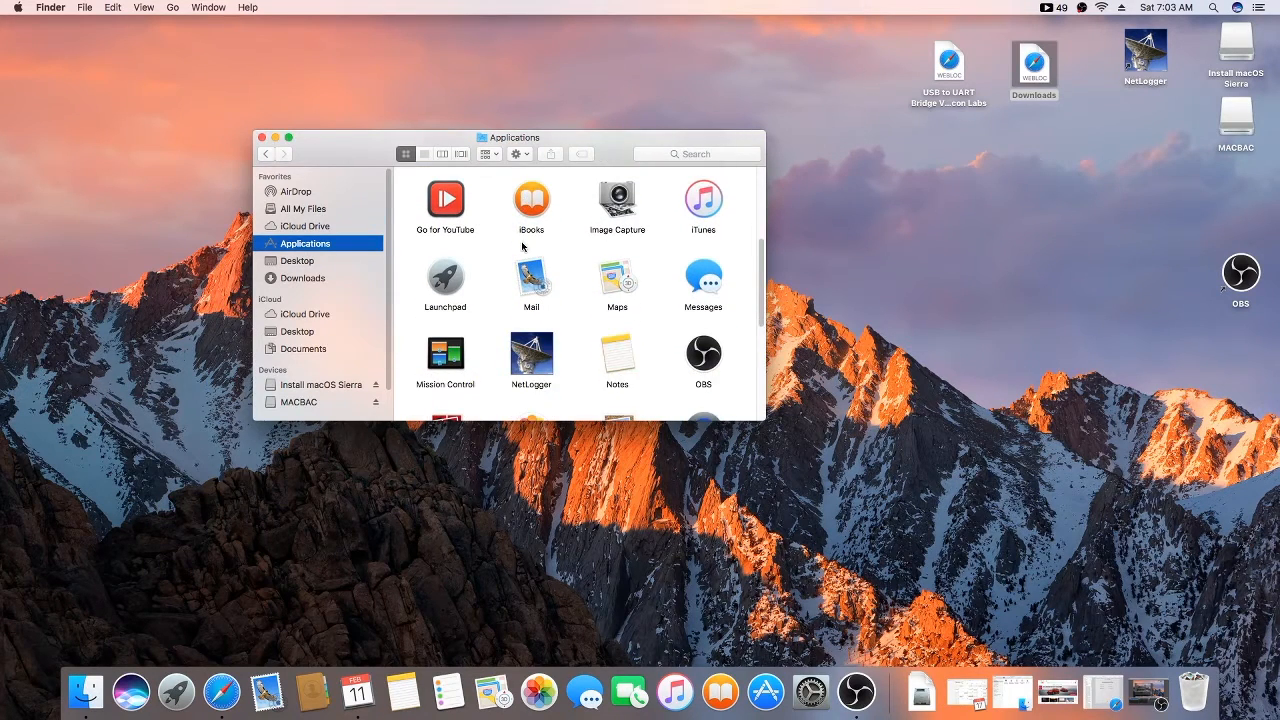
scroll("down", 3)
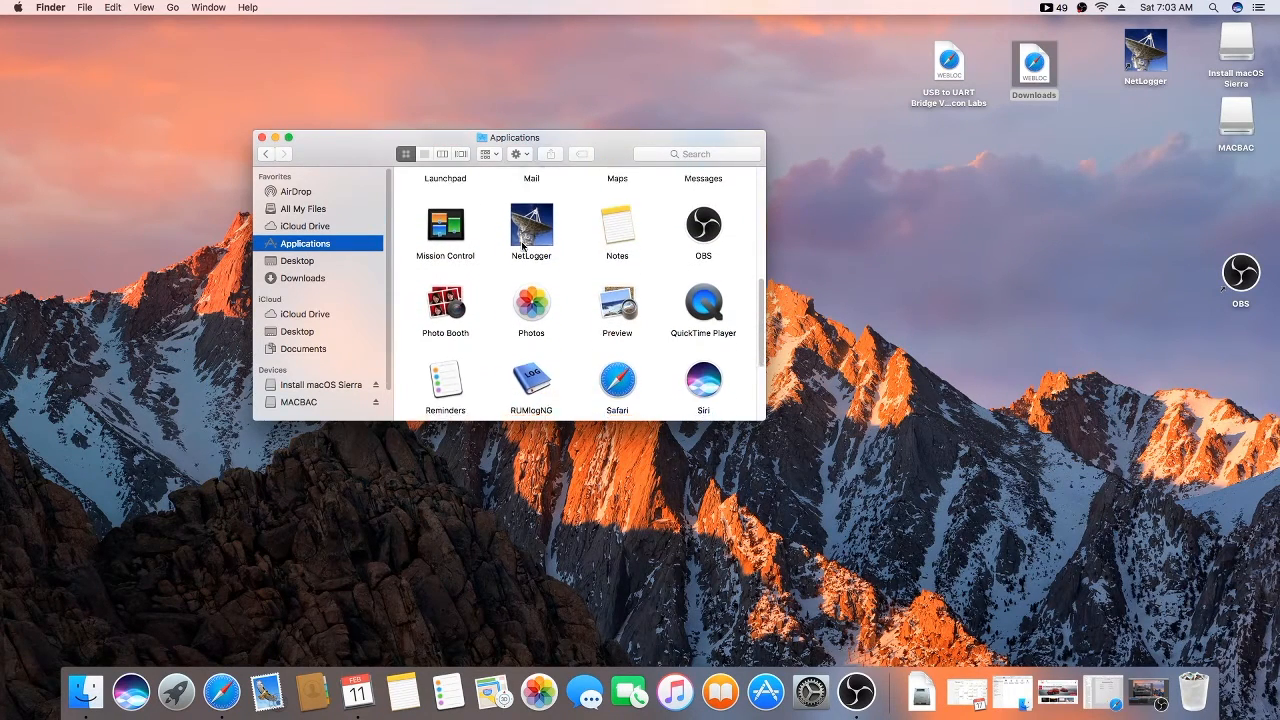
scroll("down", 3)
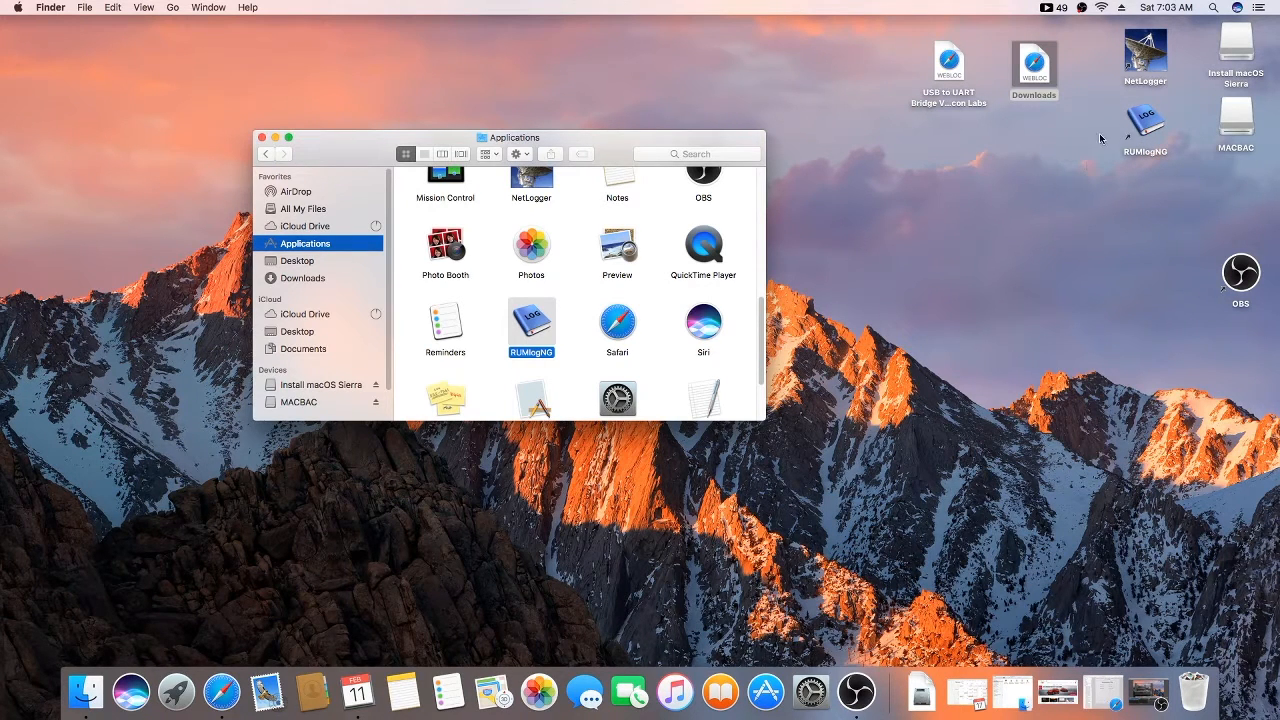
mouse_move(392, 208)
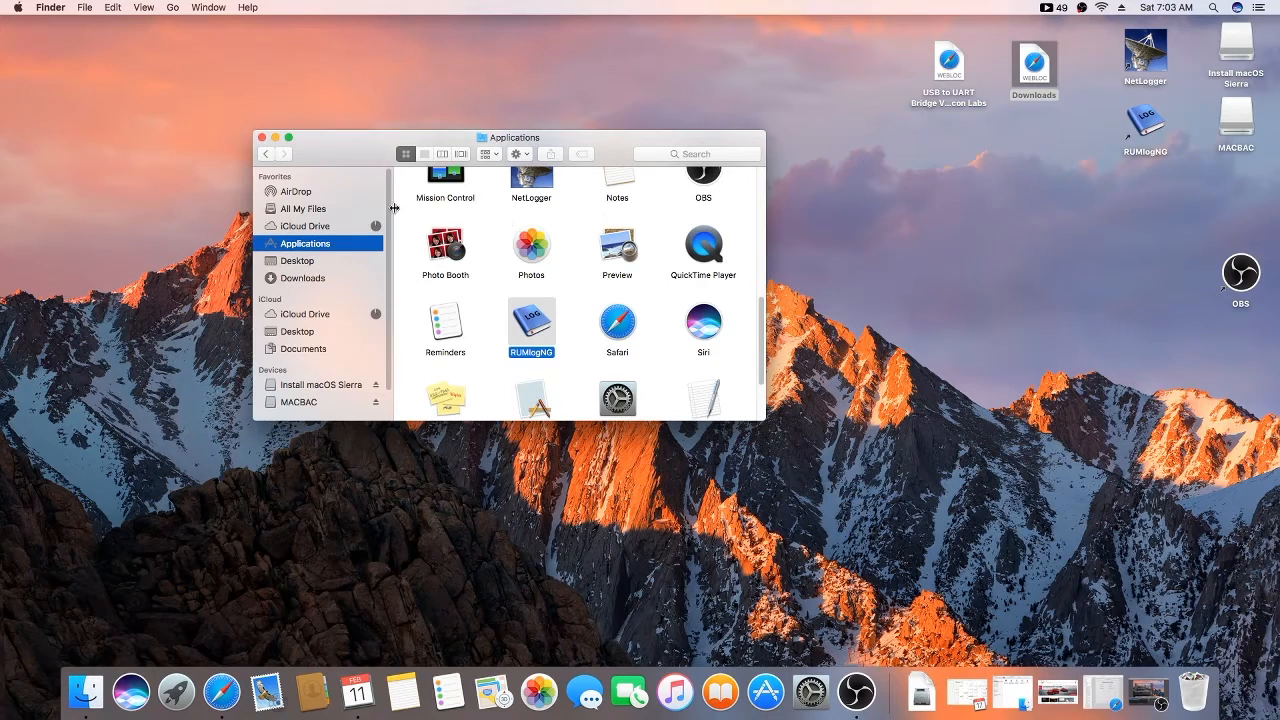
Launch RUMlogNG and acknowledge the 'No open log file!' alert.
left_click(262, 136)
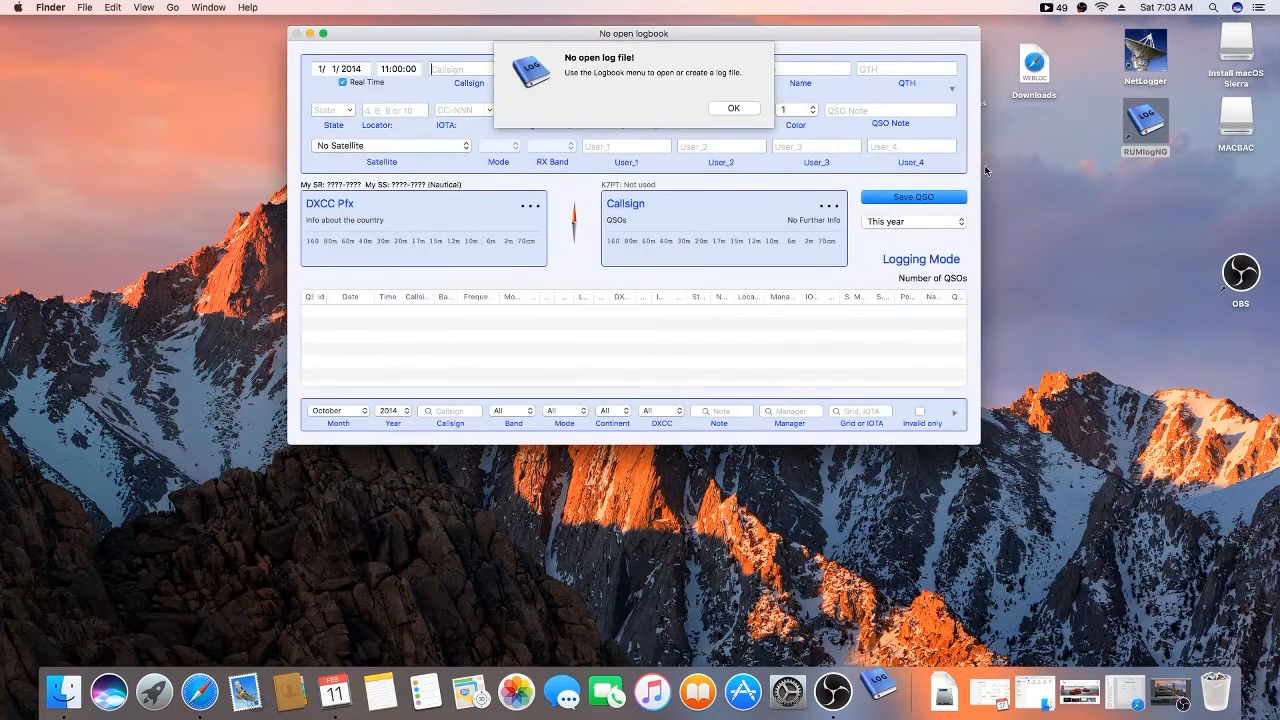
left_click(734, 108)
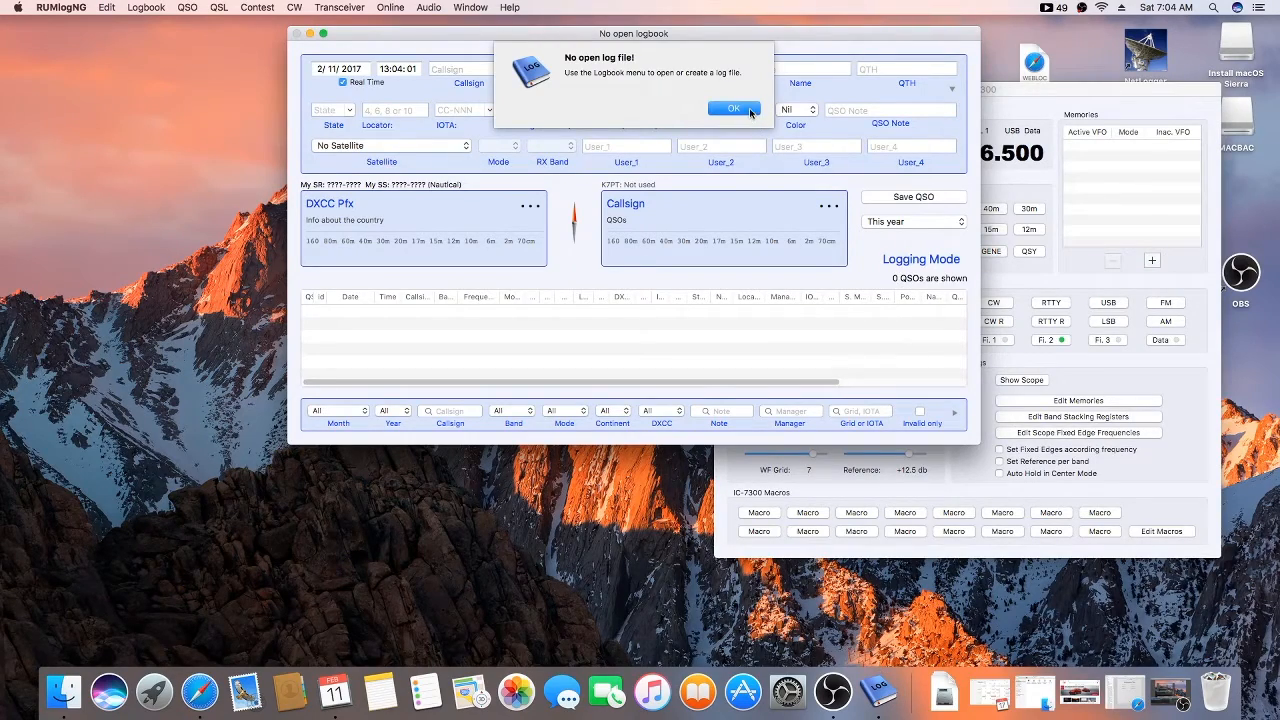
left_click(732, 108)
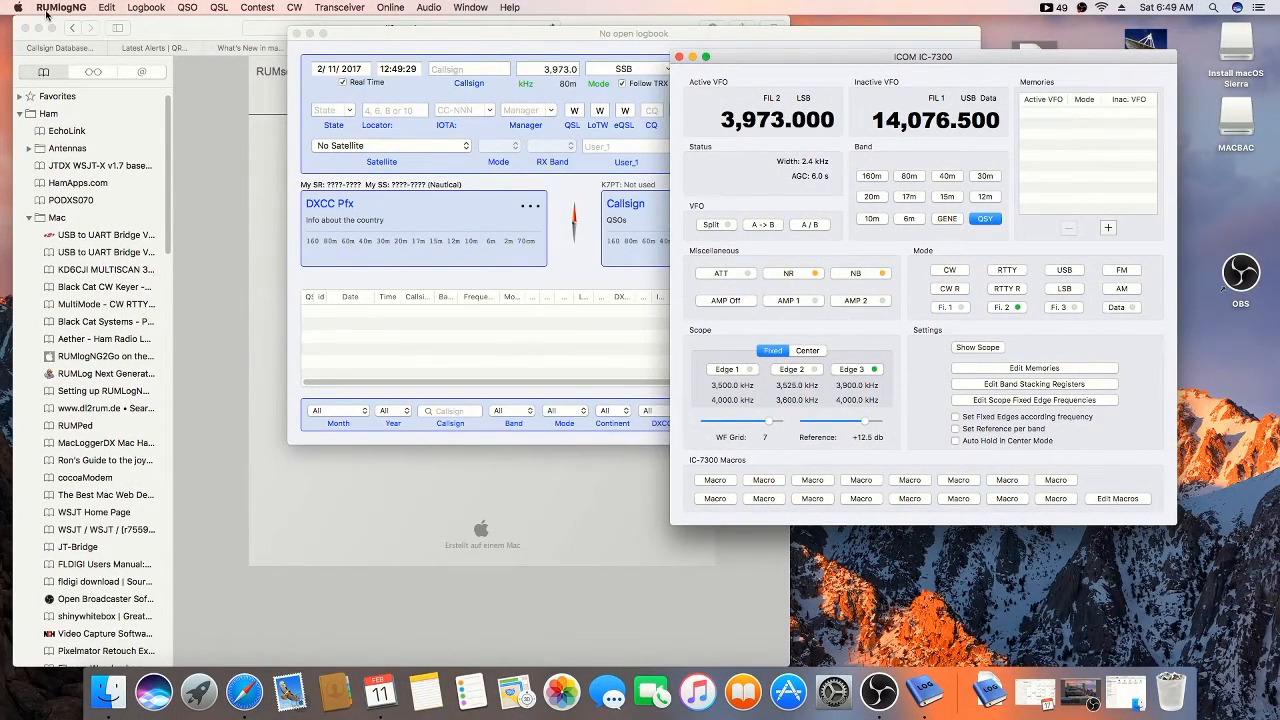
Enable Use CAT and choose the Icom IC-7300-CIV radio on SLAB_USBtoUART at 115200 baud.
left_click(58, 12)
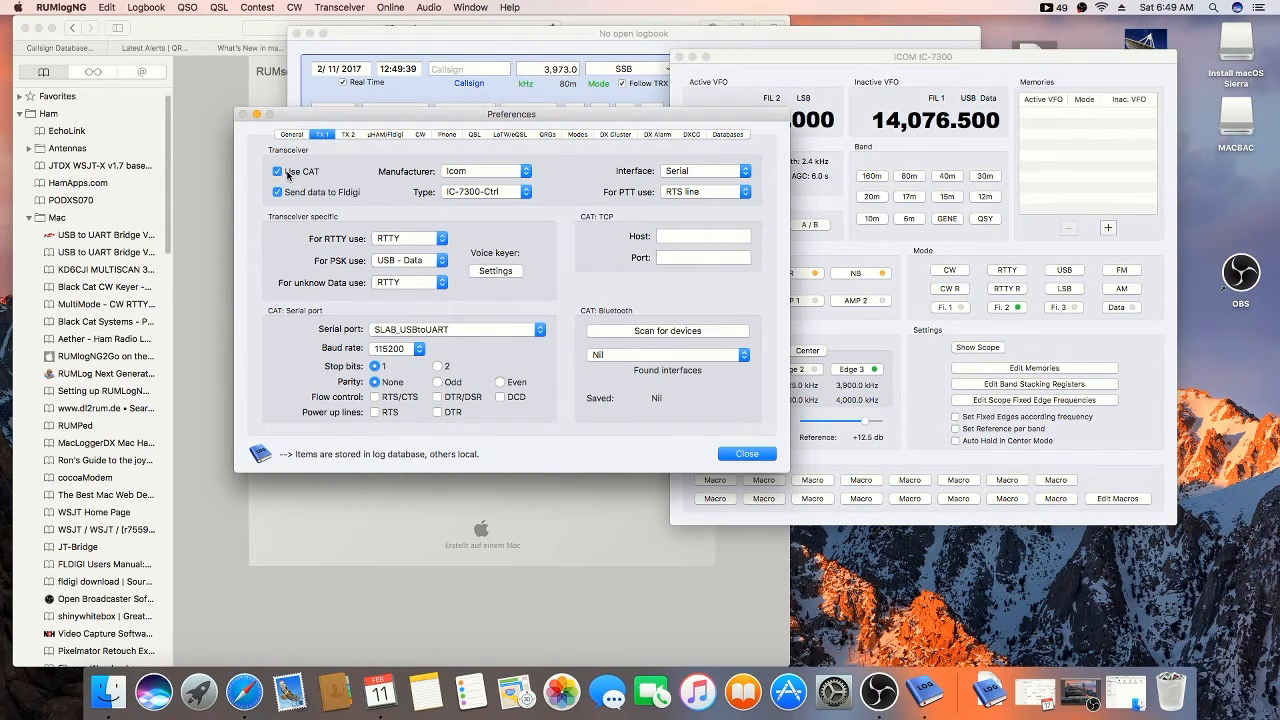
left_click(276, 192)
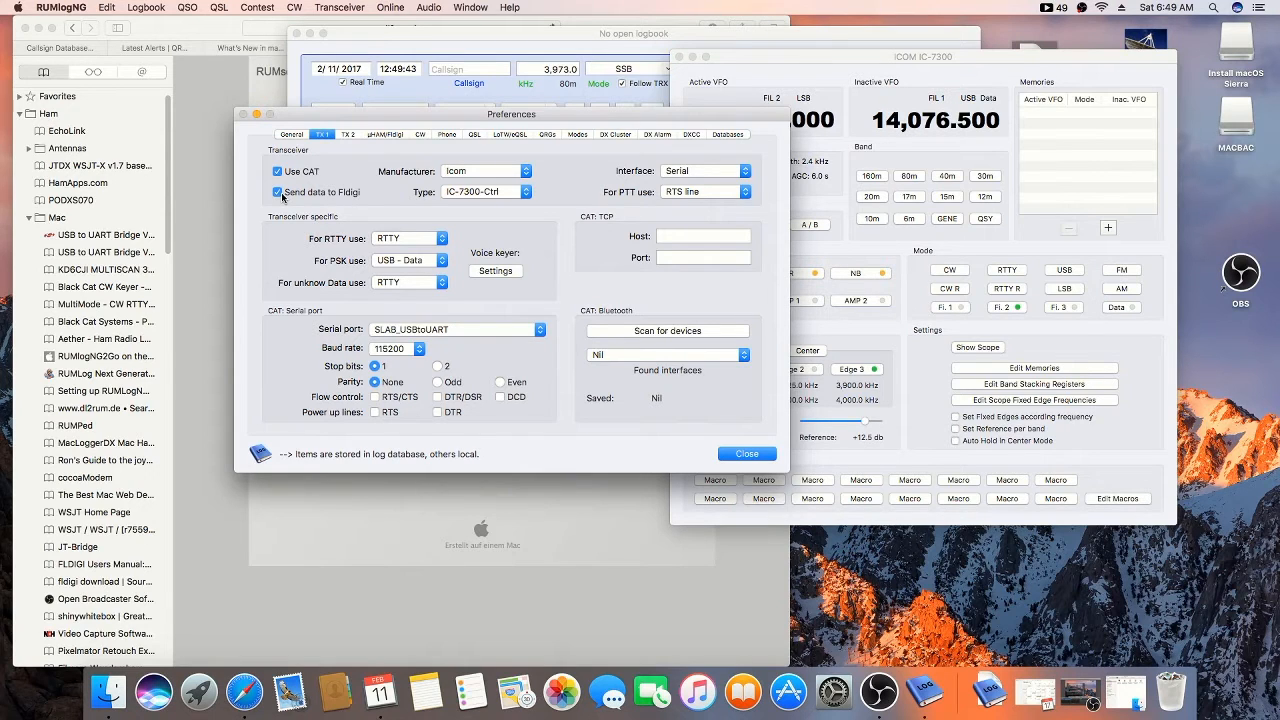
mouse_move(490, 182)
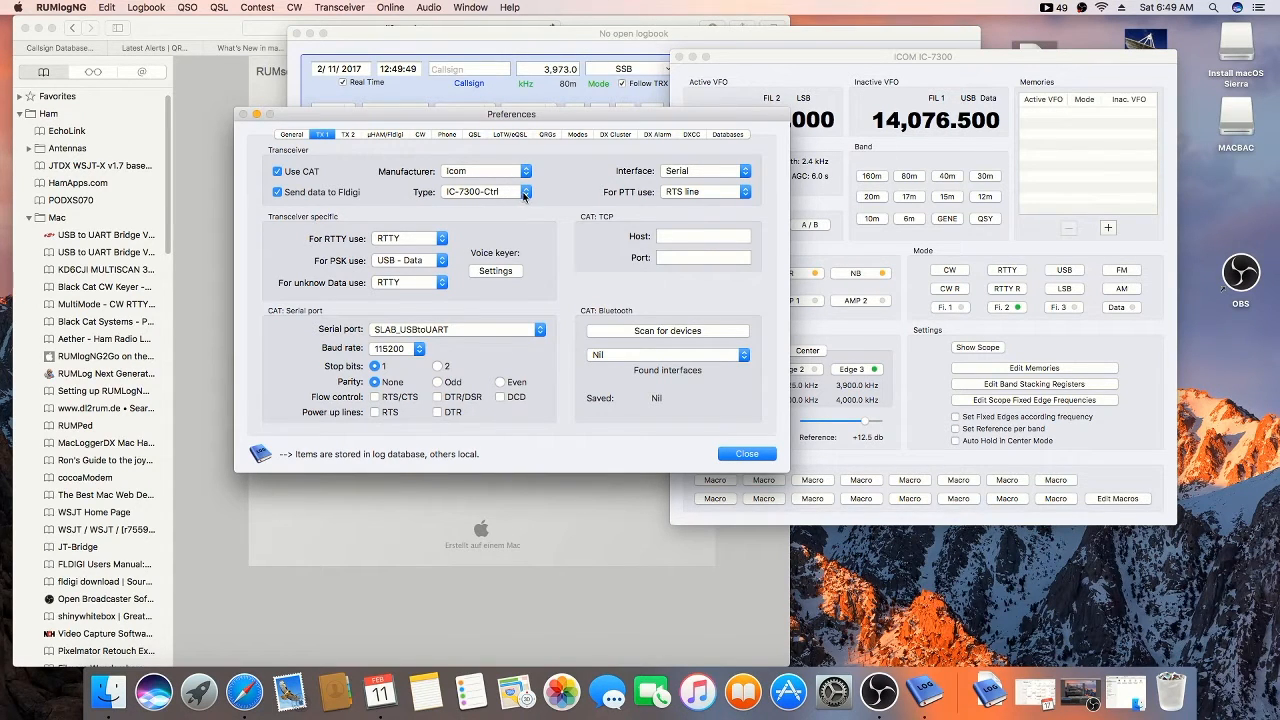
left_click(520, 192)
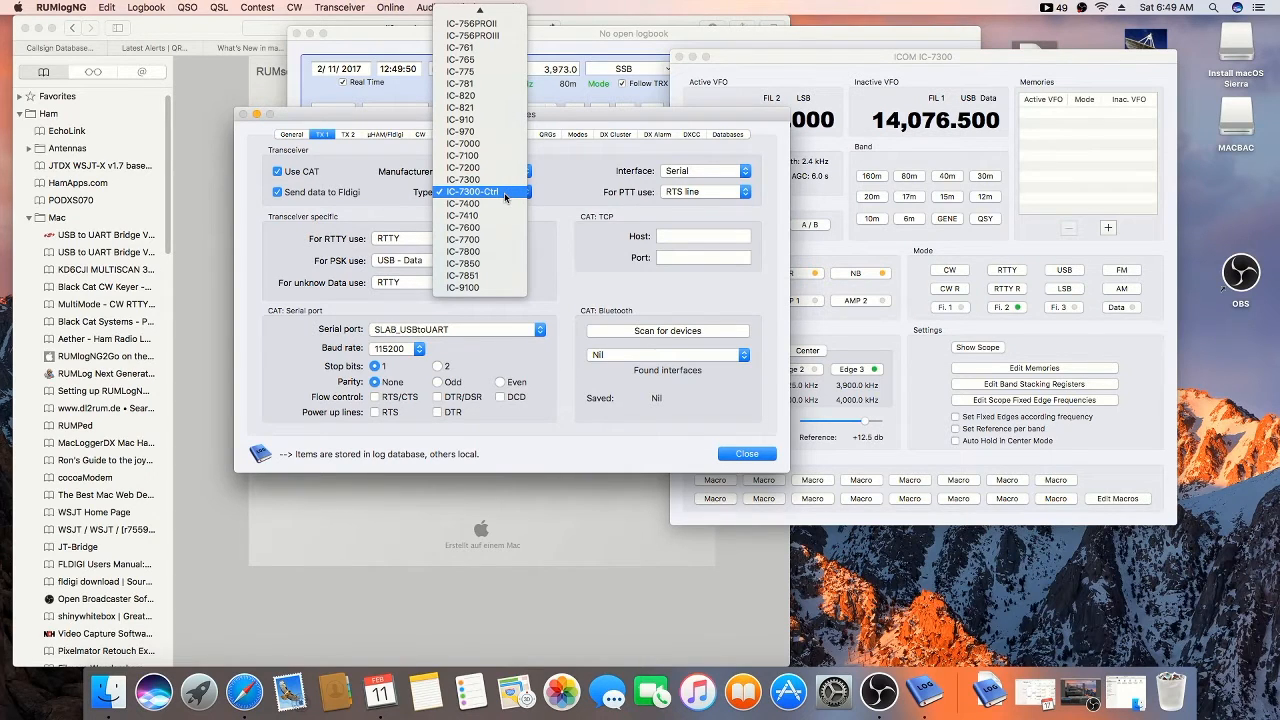
left_click(484, 192)
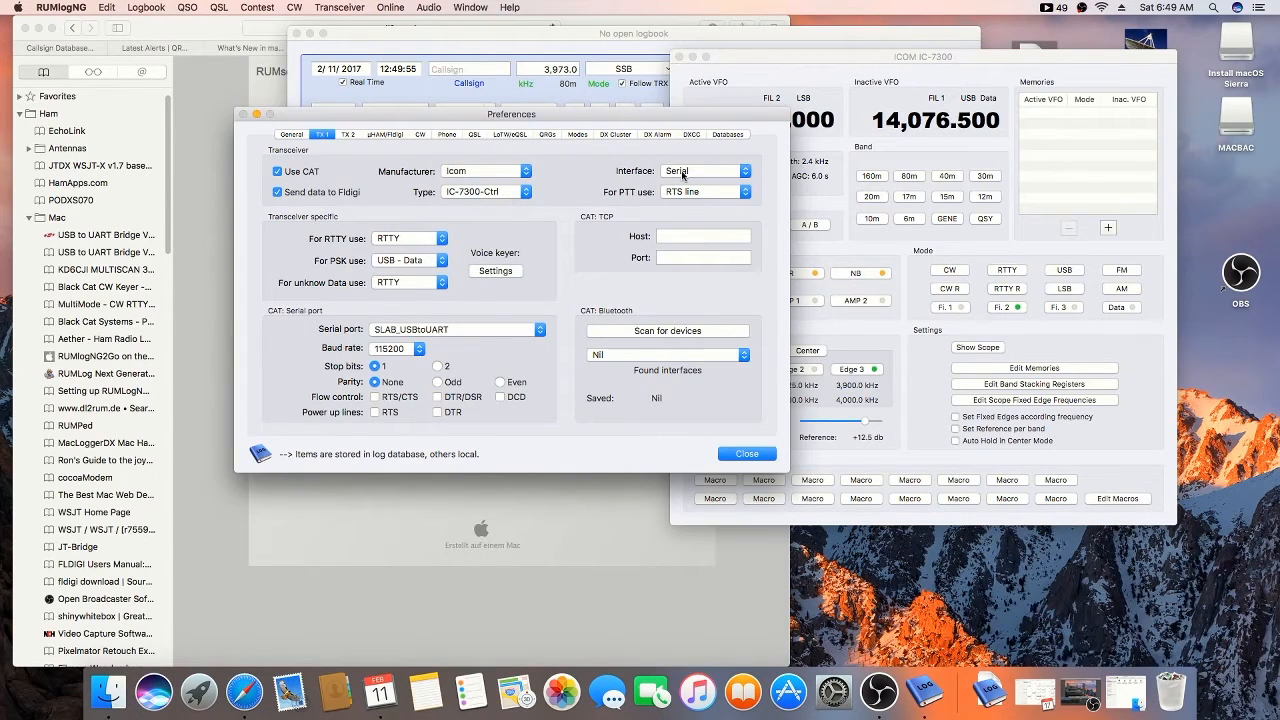
mouse_move(712, 198)
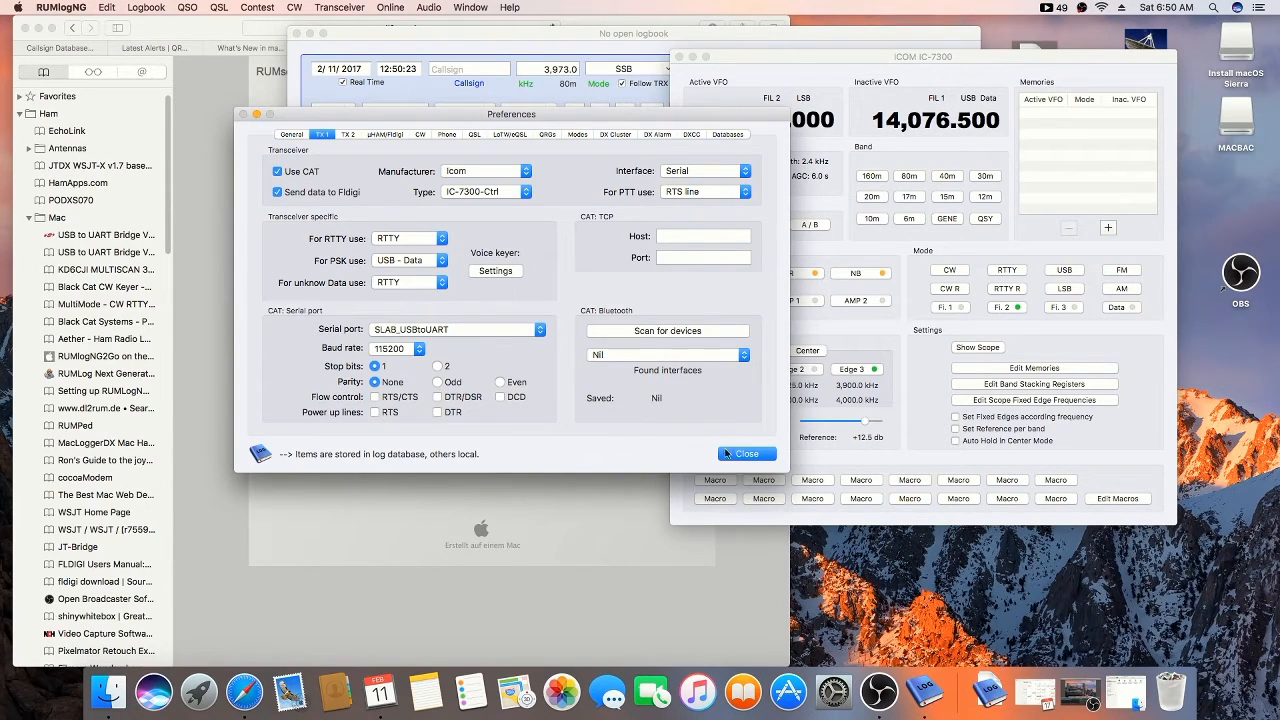
Close Preferences so the IC-7300 radio control panel shows 3,973.000 and 14,076.500.
left_click(746, 452)
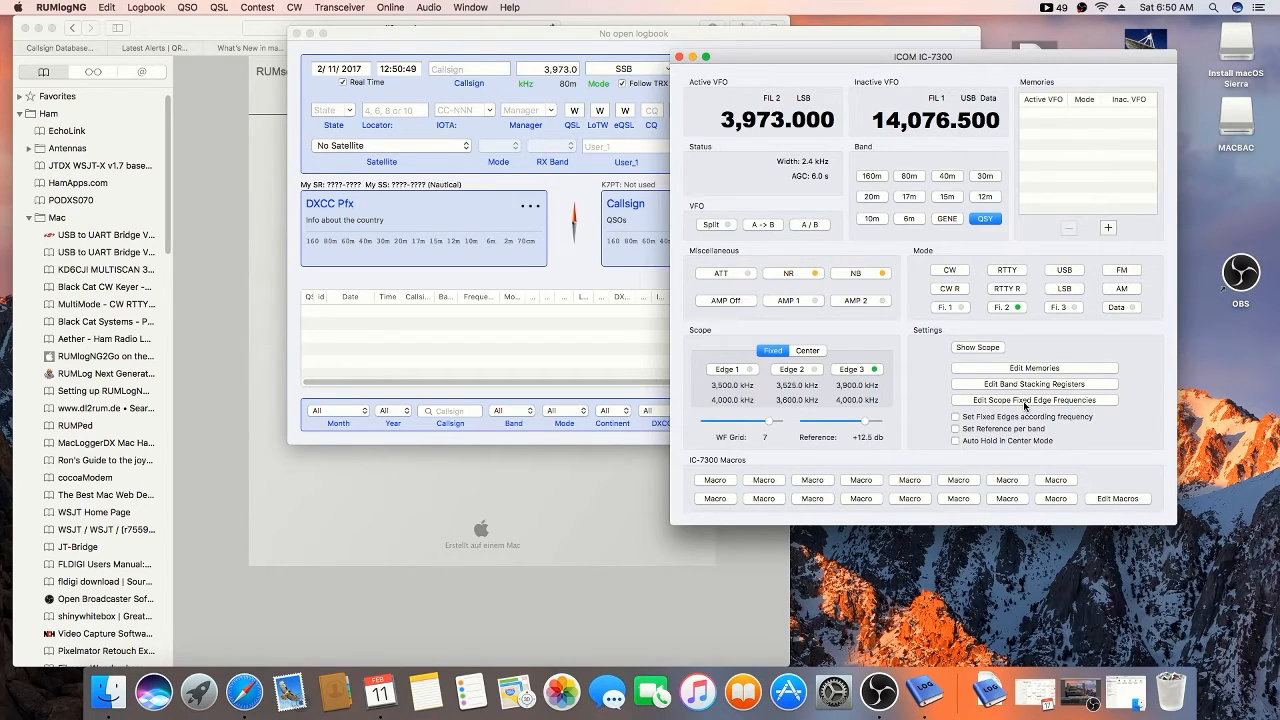
mouse_move(968, 428)
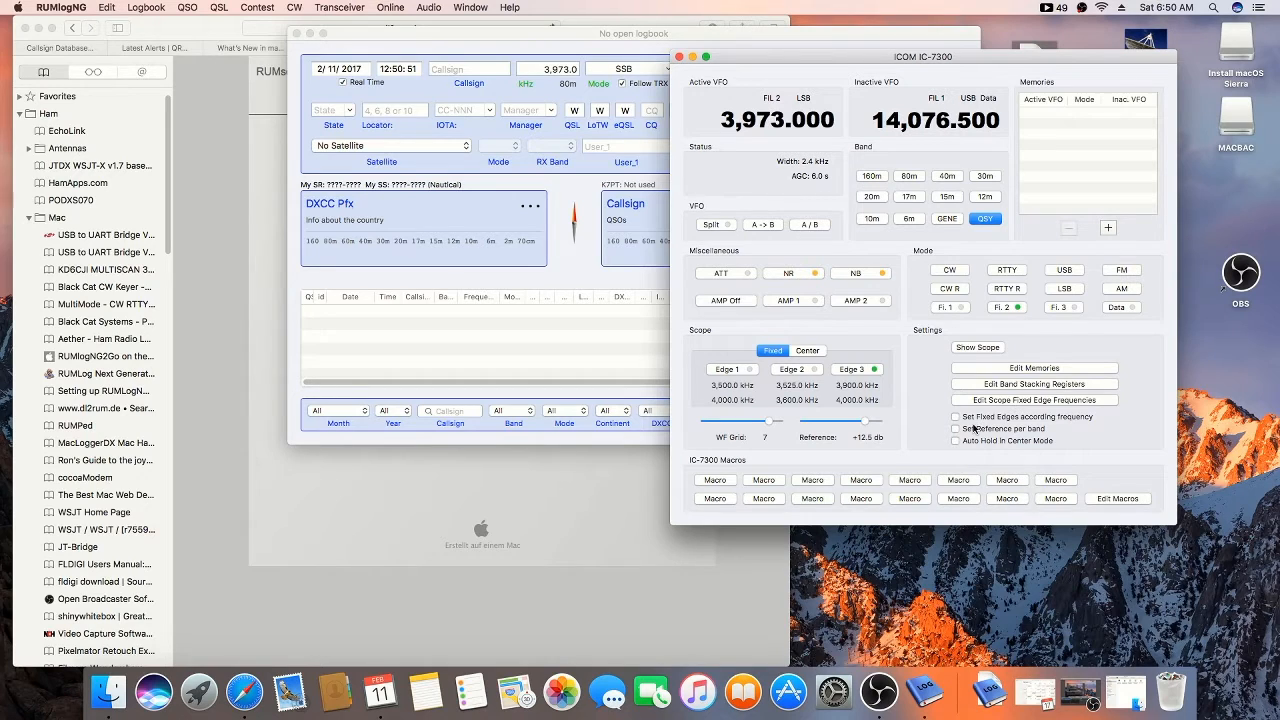